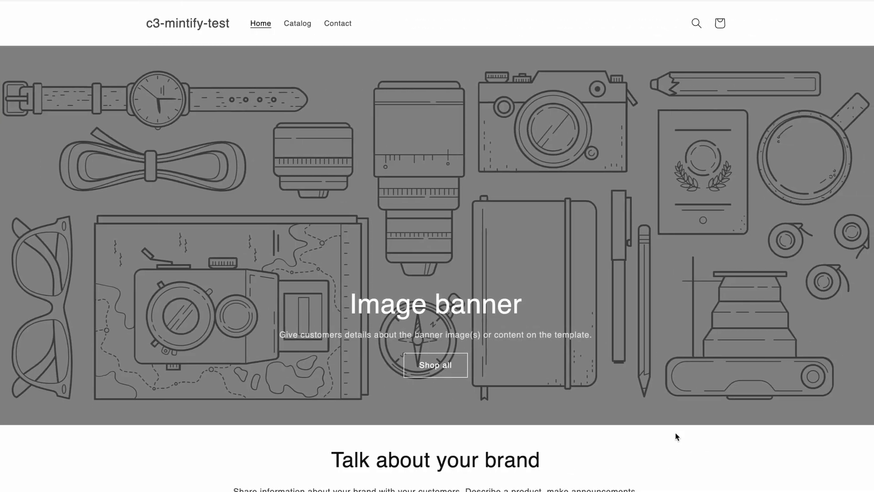
- Scroll the storefront preview, use the Connect MetaMask button and choose MetaMask in the wallet modal
{"action": "scroll", "scroll_direction": "down", "scroll_amount": 3}
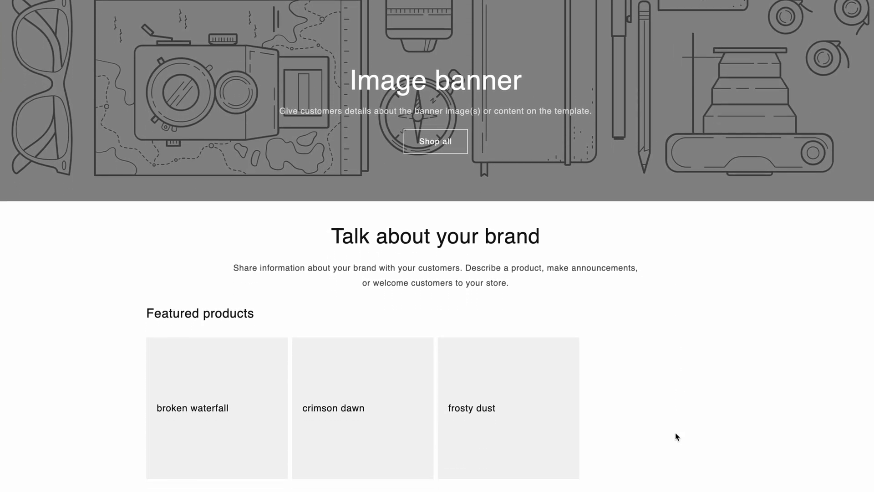
{"action": "scroll", "scroll_direction": "down", "scroll_amount": 3}
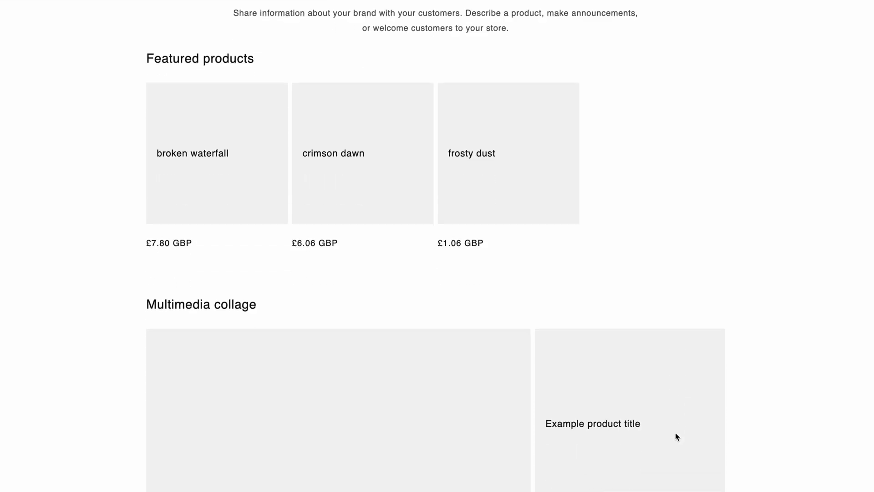
{"action": "scroll", "scroll_direction": "down", "scroll_amount": 3}
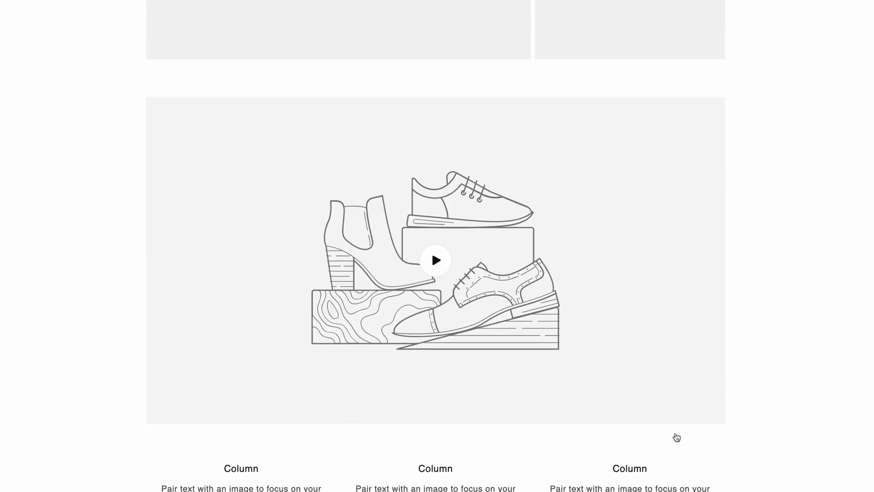
{"action": "scroll", "scroll_direction": "down", "scroll_amount": 3}
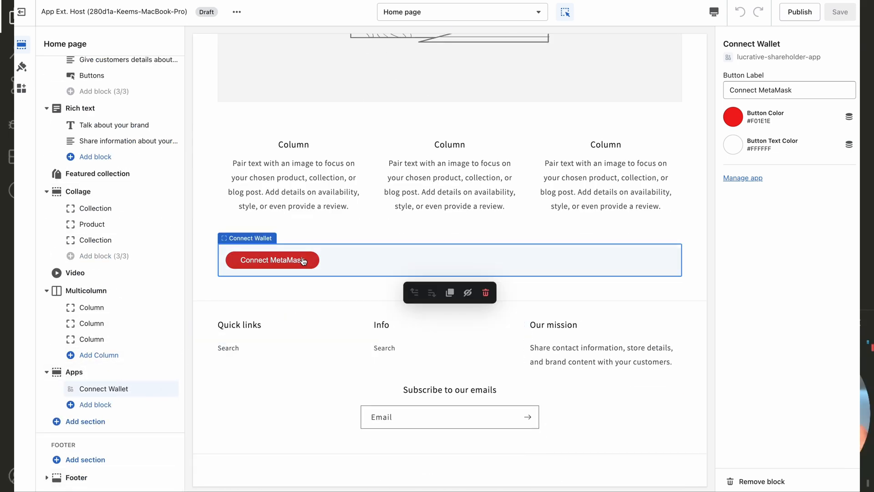
{"action": "left_click", "coordinate": [272, 259]}
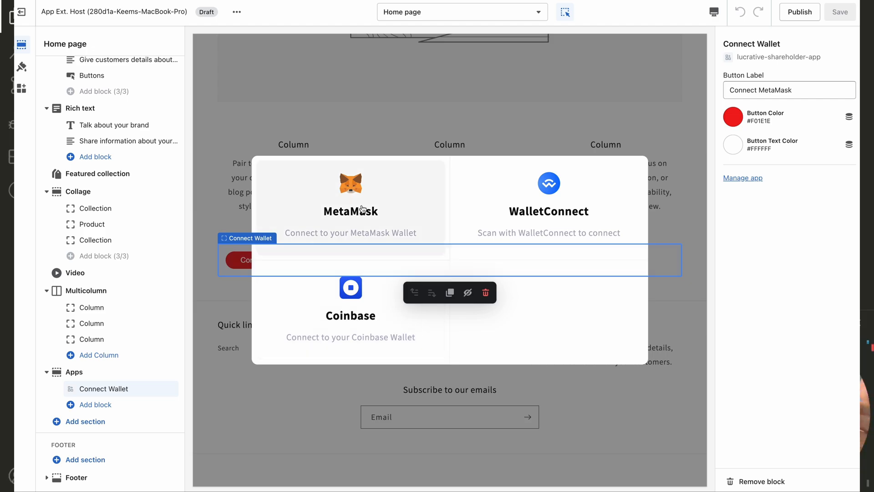
{"action": "left_click", "coordinate": [349, 200]}
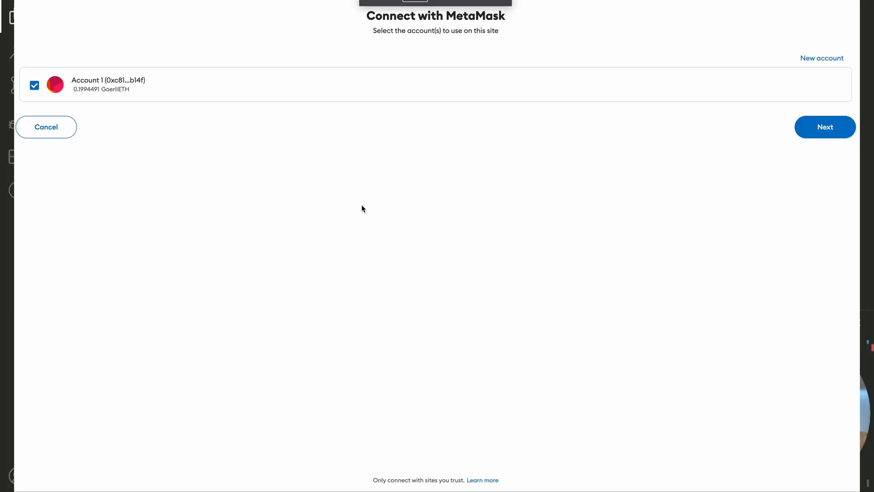
{"action": "left_click", "coordinate": [825, 127]}
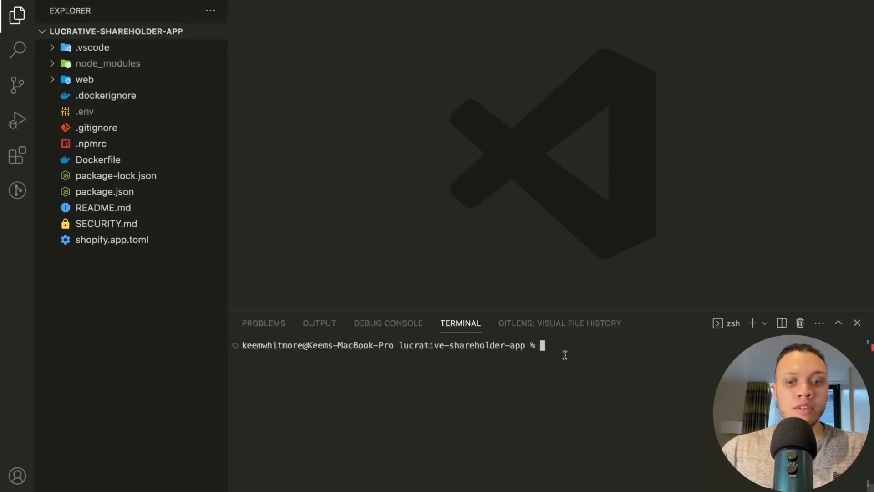
- Run 'npm run shopify app generate extension' and name the new Theme App Extension crypto-theme
{"action": "type", "text": "npm"}
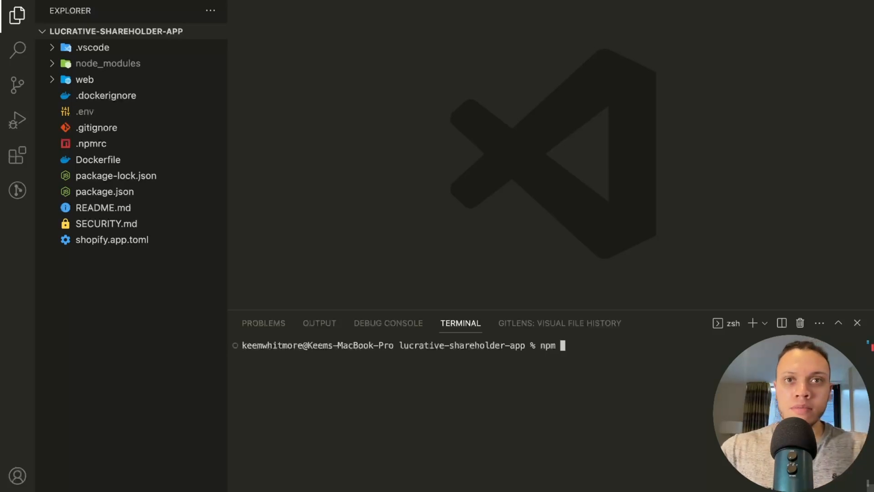
{"action": "type", "text": "run shop"}
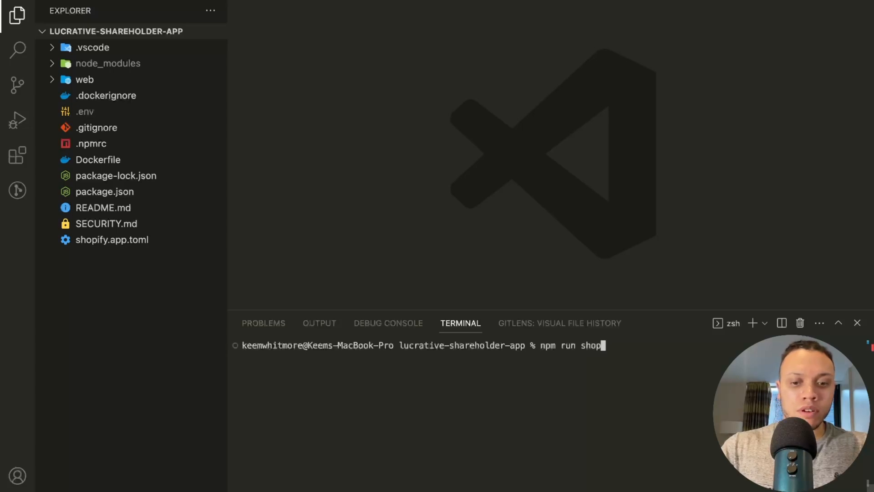
{"action": "type", "text": "ify app"}
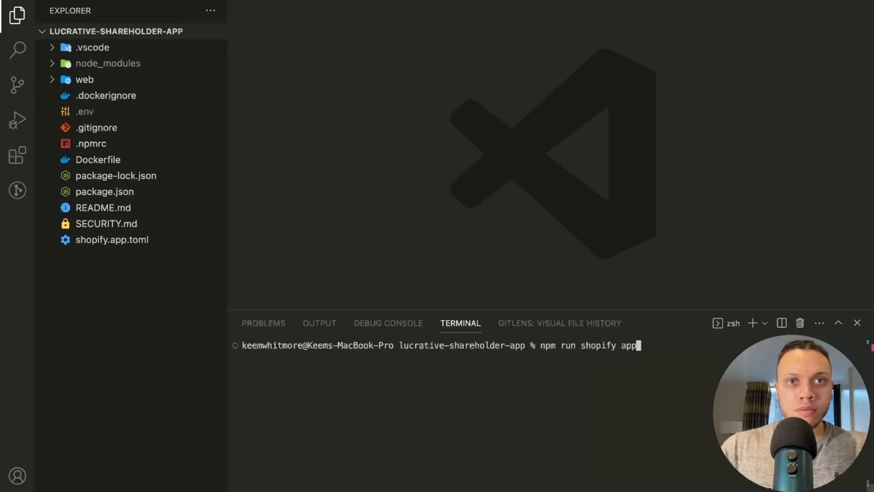
{"action": "type", "text": "generate extensio"}
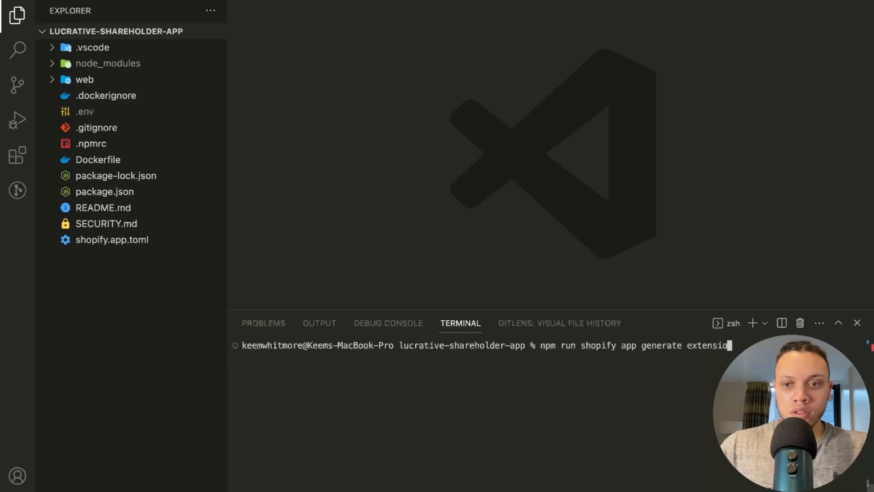
{"action": "key", "text": "enter"}
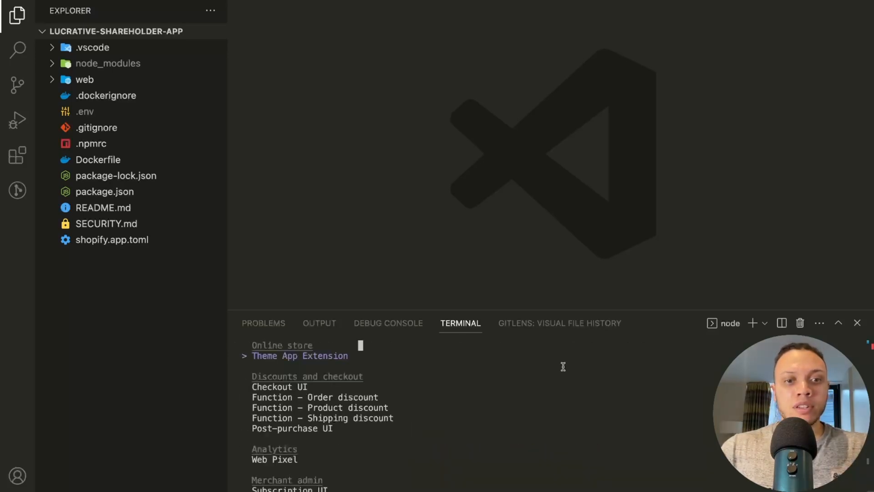
{"action": "mouse_move", "coordinate": [512, 381]}
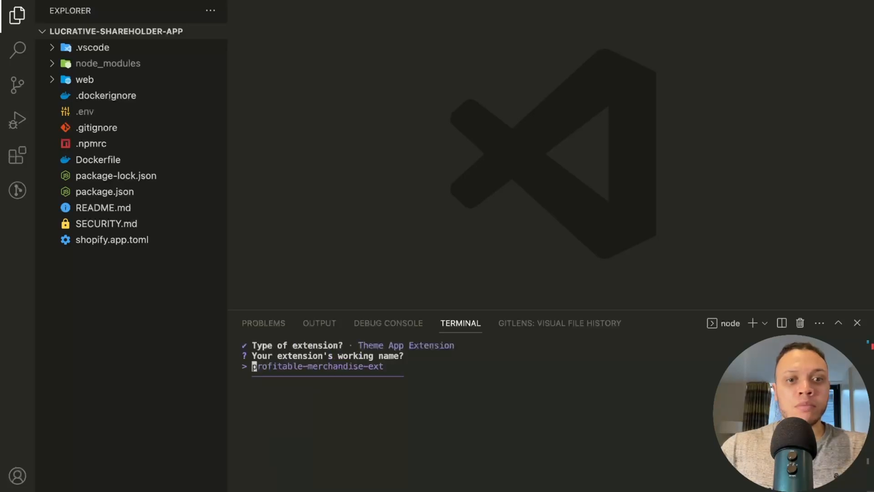
{"action": "type", "text": "crypto"}
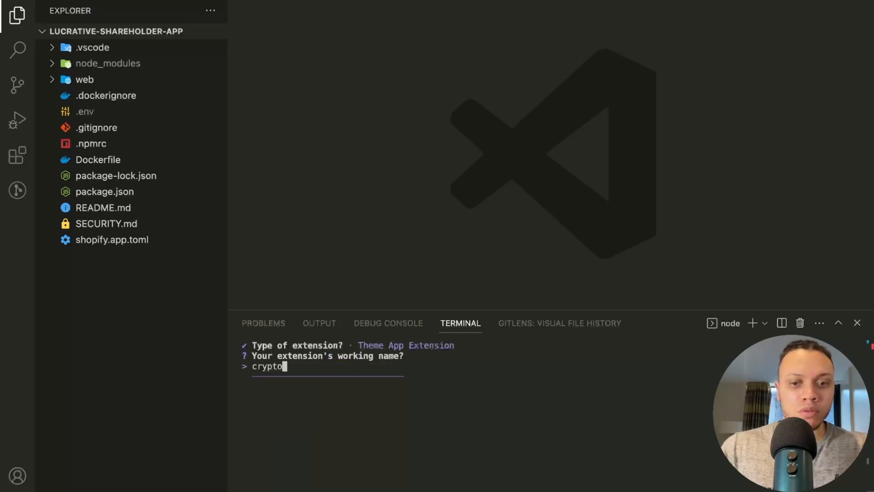
{"action": "type", "text": "-theme"}
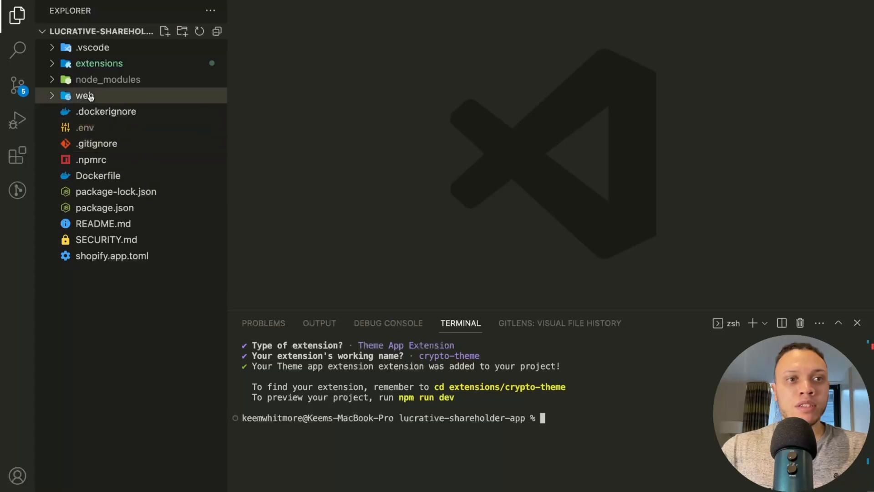
- Expand extensions/crypto-theme and its snippets, assets and blocks folders in the Explorer
{"action": "left_click", "coordinate": [99, 63]}
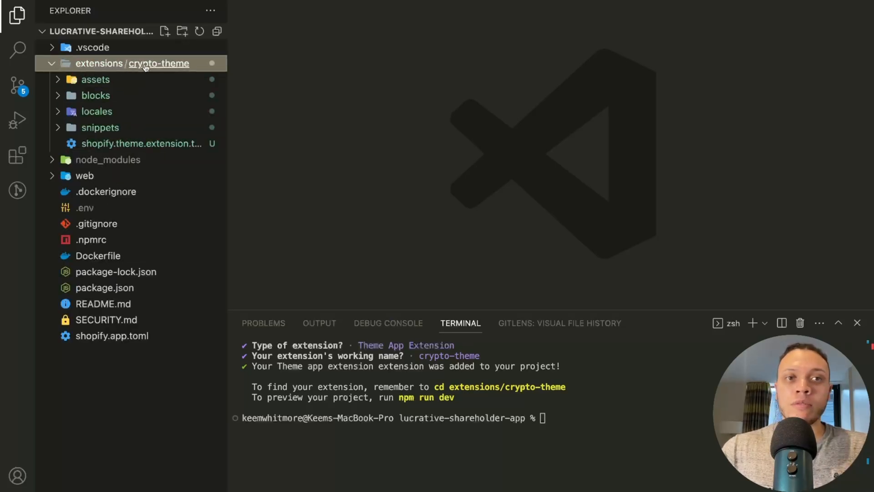
{"action": "mouse_move", "coordinate": [95, 79]}
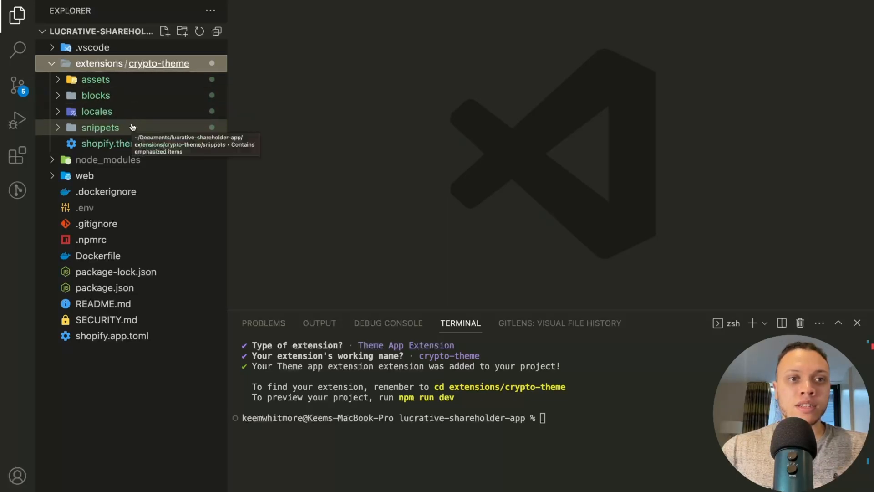
{"action": "left_click", "coordinate": [100, 128]}
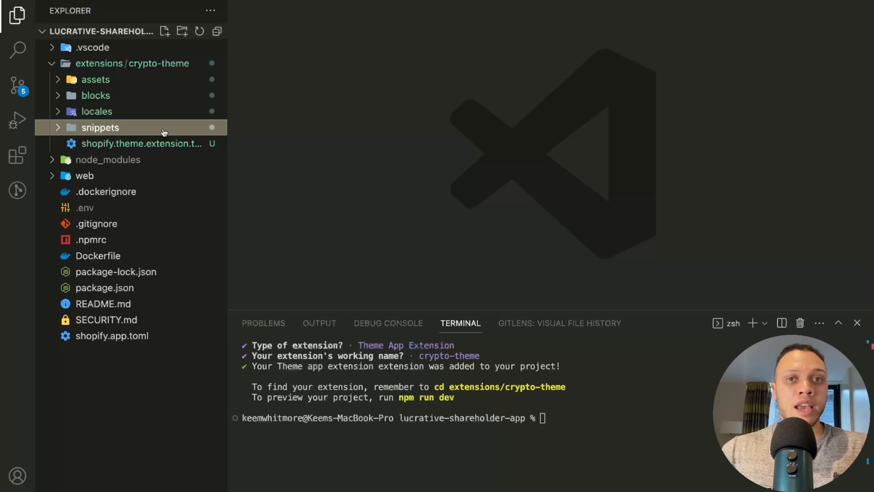
{"action": "left_click", "coordinate": [95, 79]}
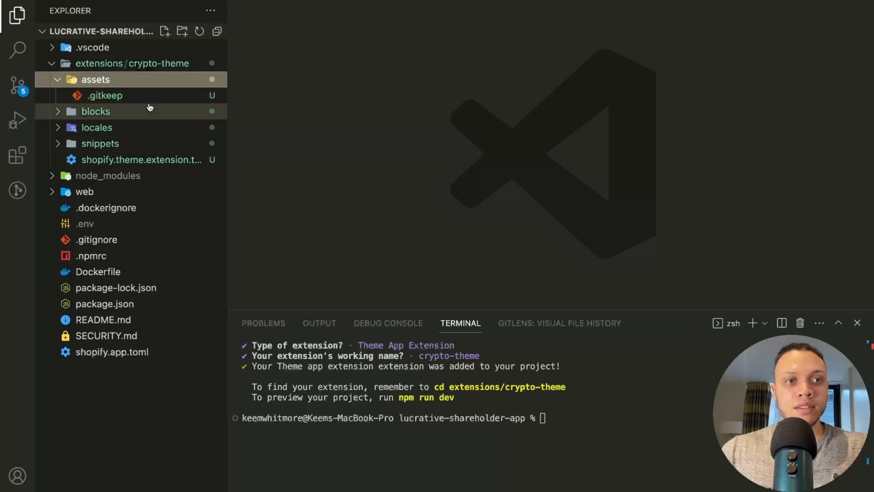
{"action": "left_click", "coordinate": [95, 111]}
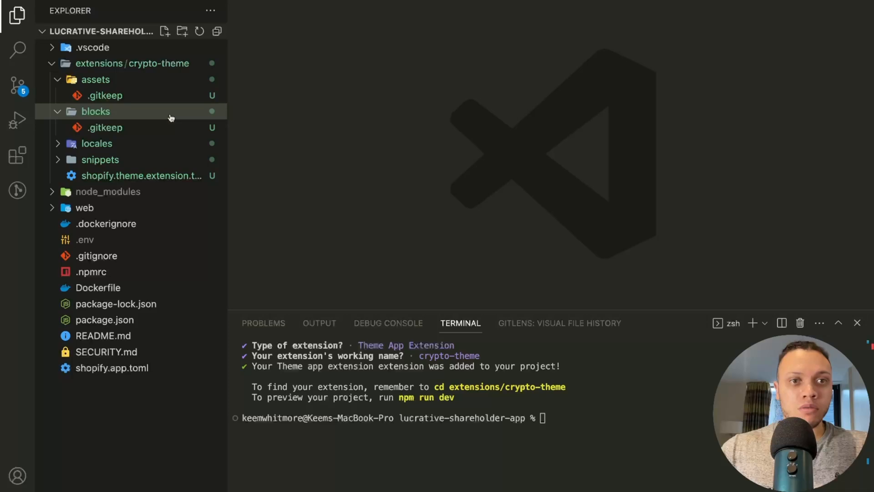
- Create a new file named connect-wallet-block.liquid inside the blocks folder
{"action": "left_click", "coordinate": [180, 31]}
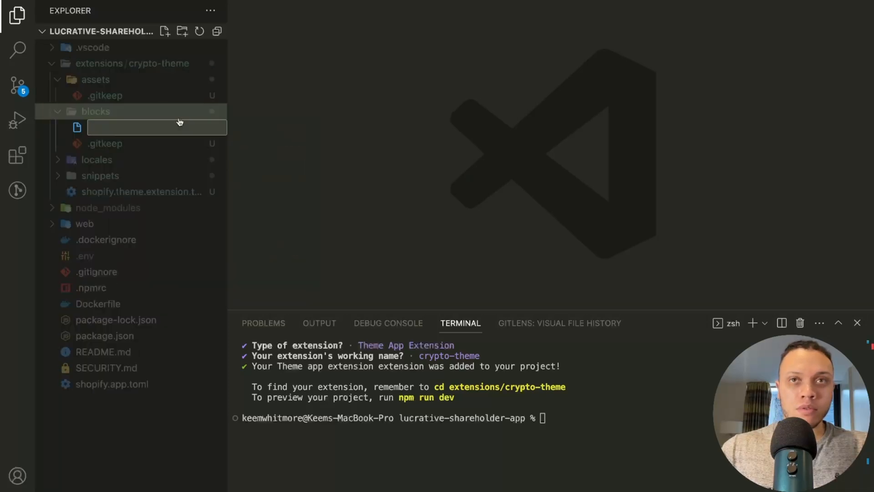
{"action": "type", "text": "connect-"}
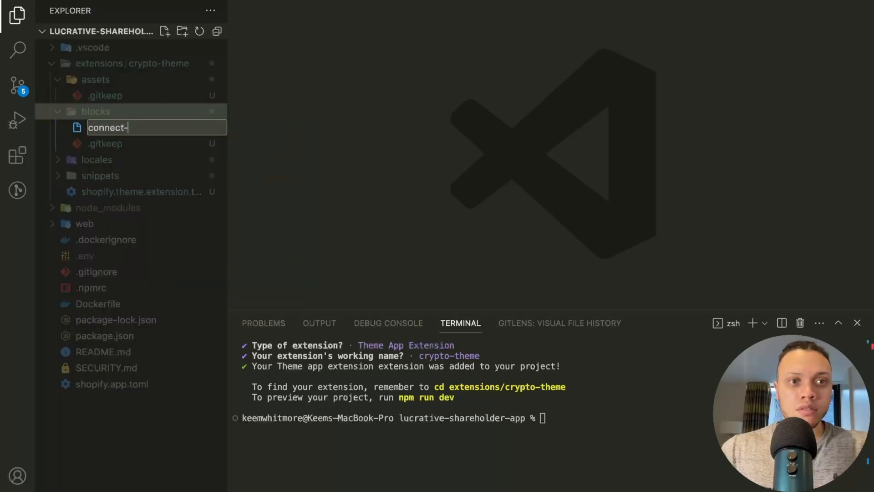
{"action": "type", "text": "wallet"}
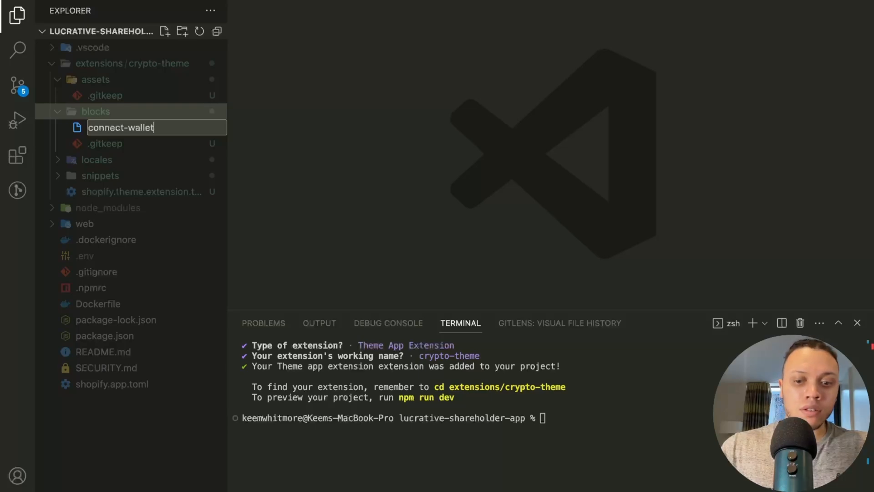
{"action": "type", "text": "-block.liquid"}
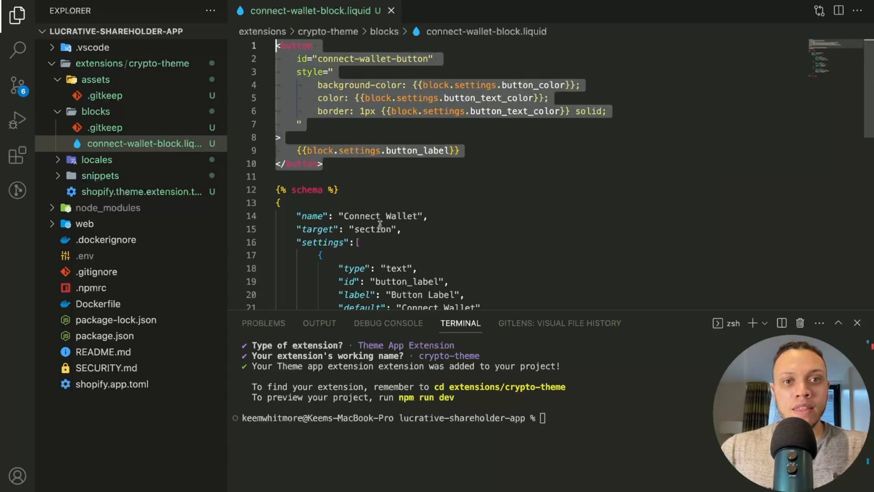
{"action": "scroll", "scroll_direction": "down", "scroll_amount": 3}
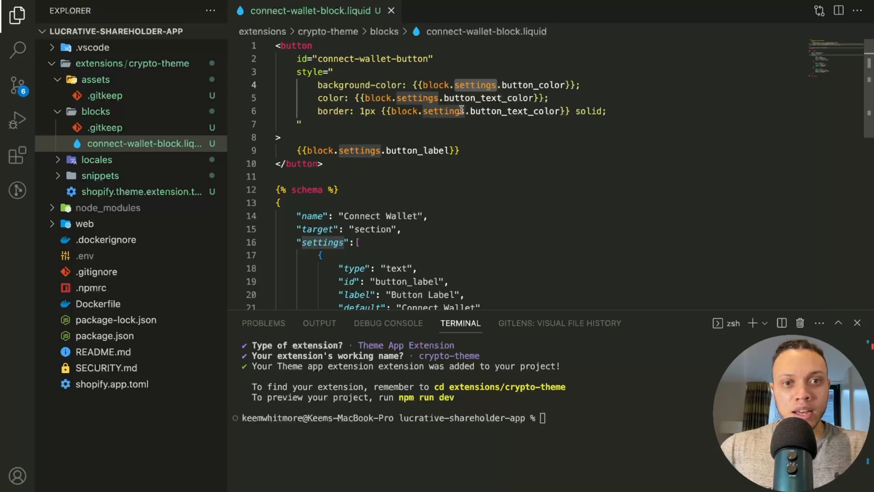
{"action": "scroll", "scroll_direction": "down", "scroll_amount": 3}
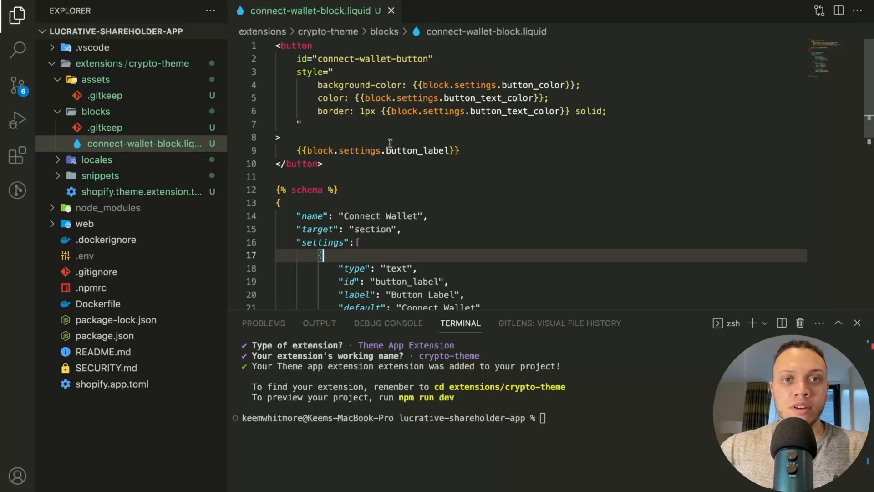
{"action": "left_click", "coordinate": [331, 97]}
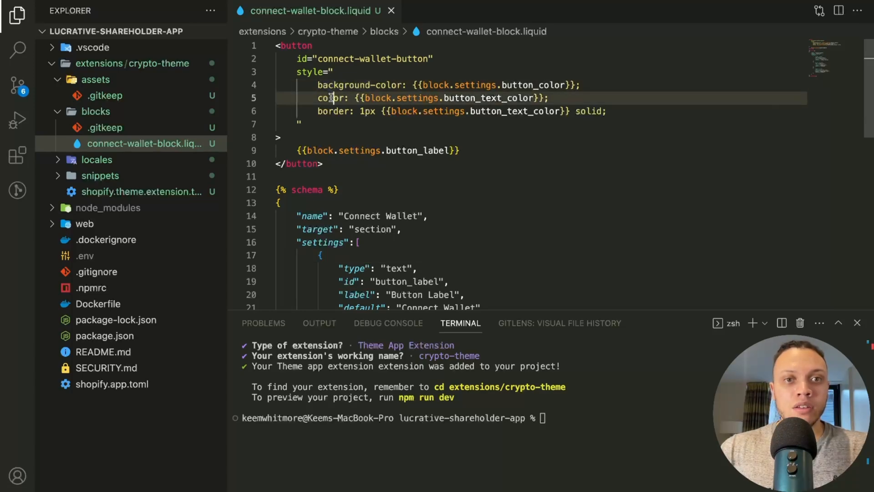
{"action": "scroll", "scroll_direction": "down", "scroll_amount": 3}
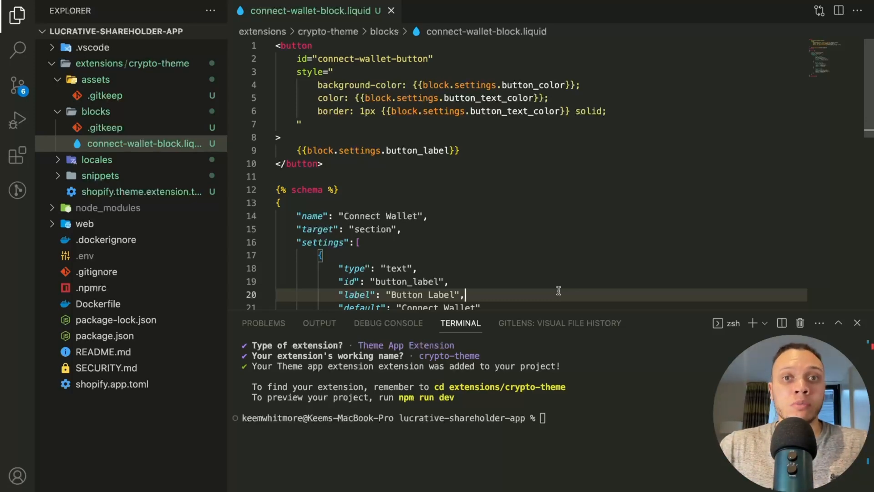
- Commit the changes with message 'theme-extension + wallet blo…' and return to the Explorer
{"action": "left_click", "coordinate": [17, 84]}
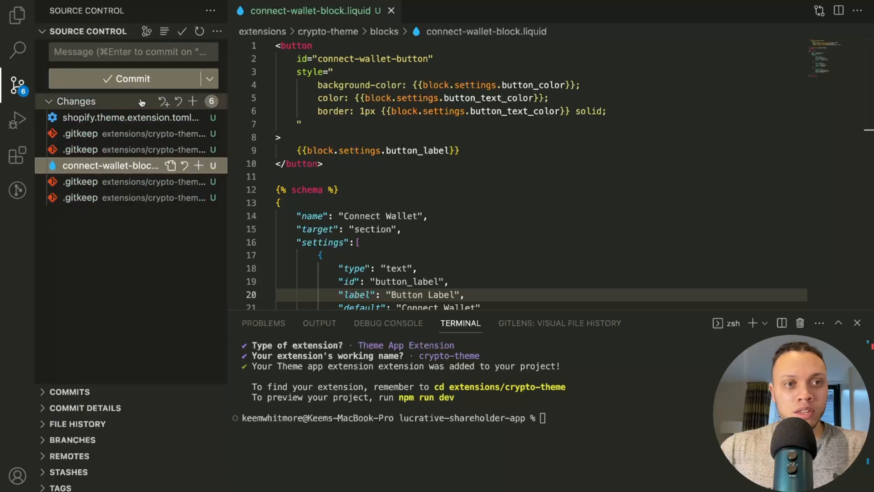
{"action": "type", "text": "theme-extension + wallet blo"}
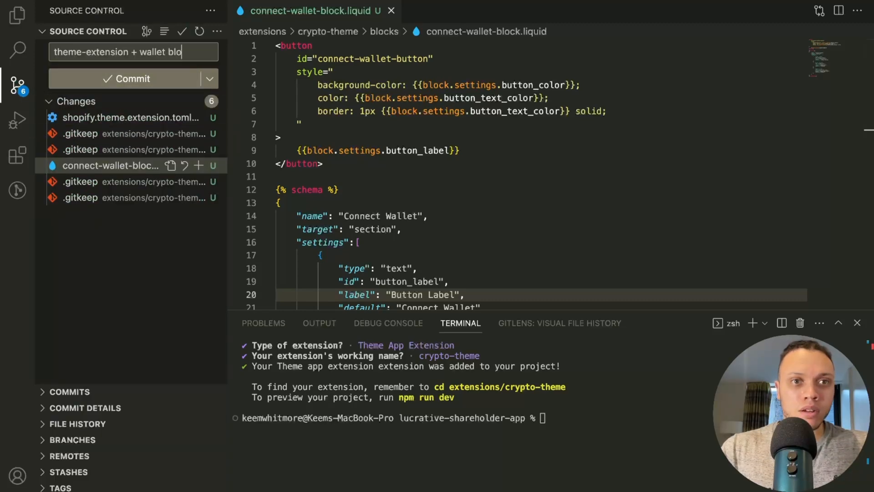
{"action": "left_click", "coordinate": [133, 78]}
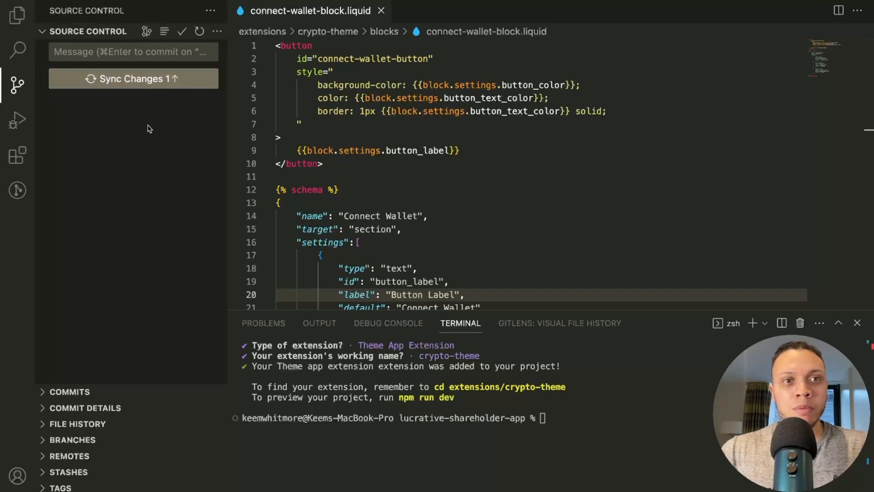
{"action": "left_click", "coordinate": [17, 16]}
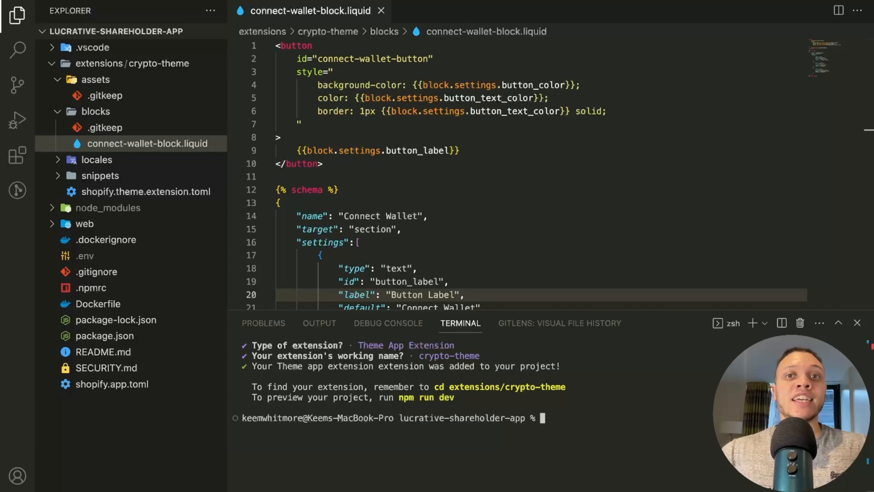
{"action": "type", "text": "npm i @ethersproject/providers web3modal @coinbase/wallet-sdk"}
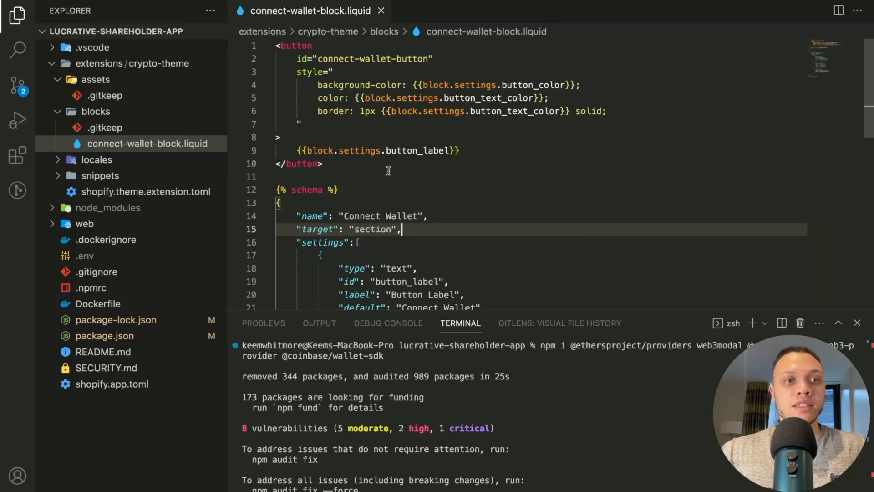
- Create connect-wallet.js in assets with the Web3Provider import, a provider variable and CONNECTED = "Connected"
{"action": "right_click", "coordinate": [95, 79]}
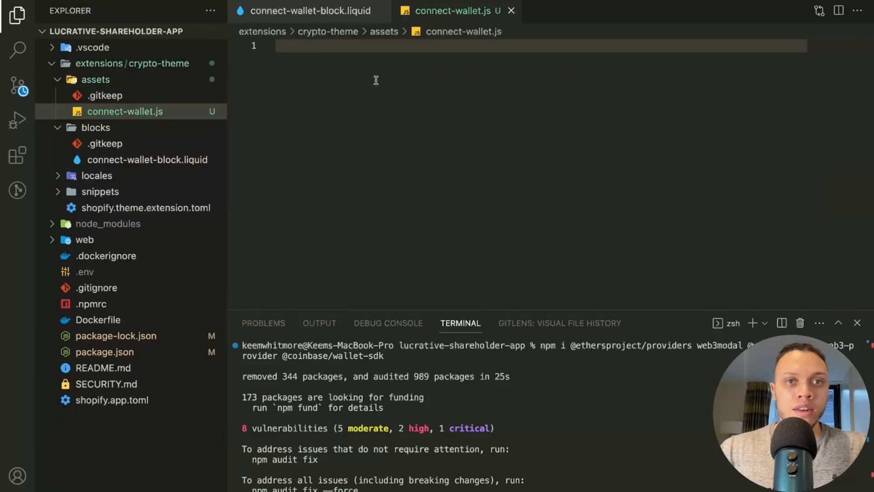
{"action": "type", "text": "import { Web3Provider } from \"@ethersproject/providers\";"}
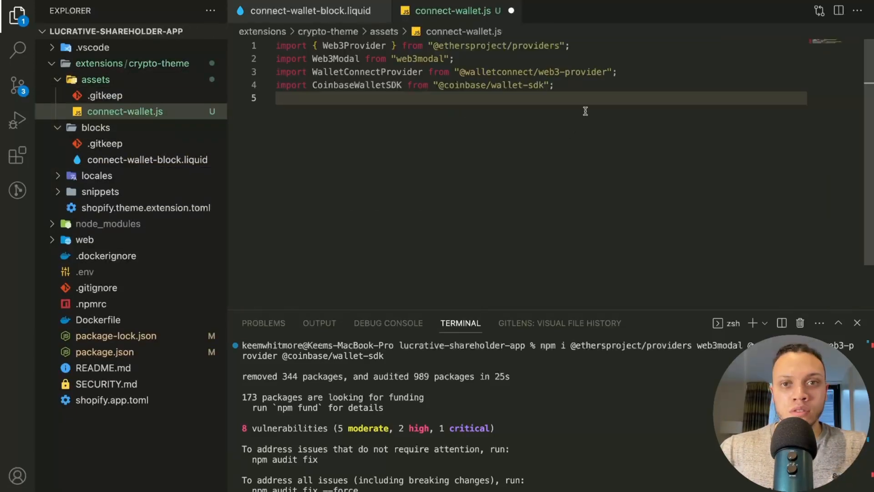
{"action": "type", "text": "let provider;"}
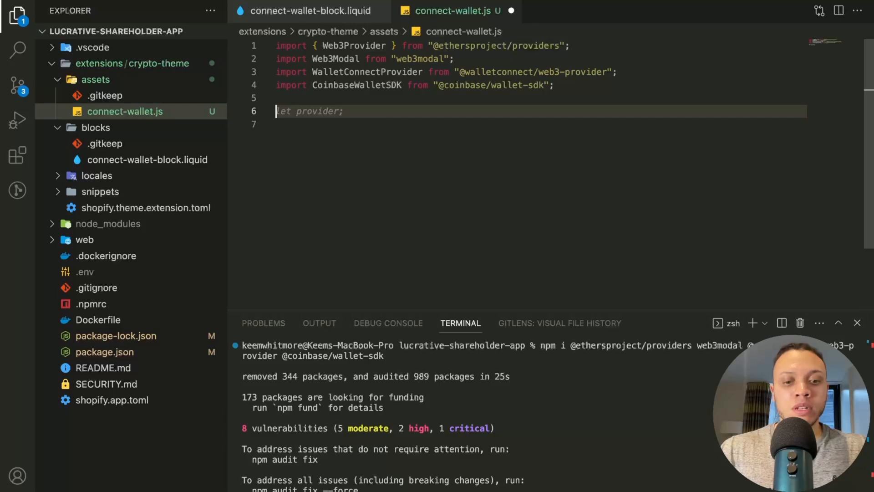
{"action": "type", "text": "const CONNECTED = \"Connected\";"}
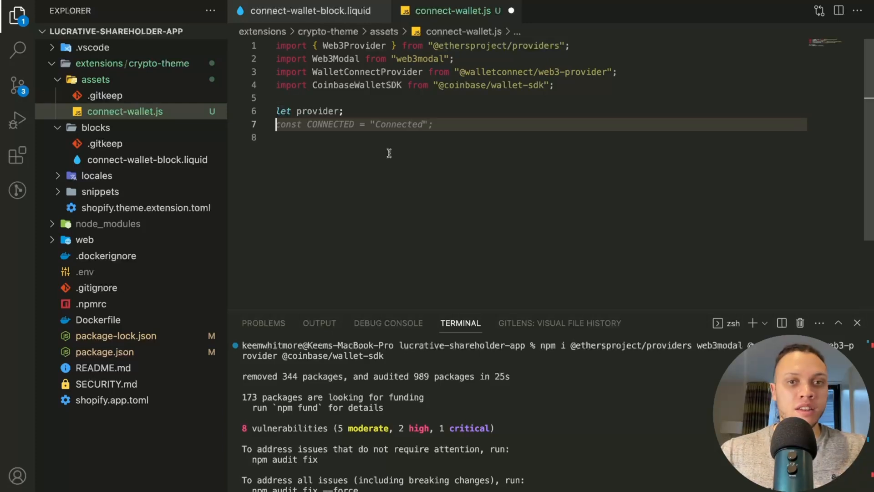
{"action": "key", "text": "Enter"}
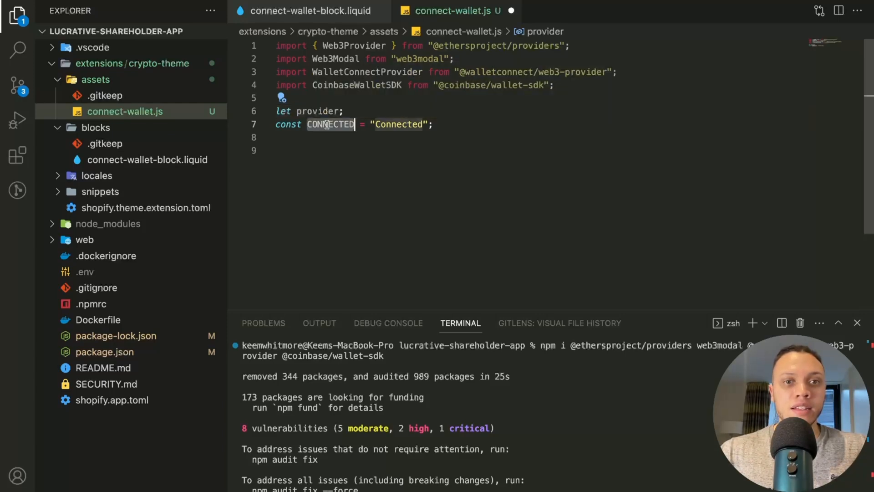
- Add the button lookup constant and start the async getWeb3Modal function
{"action": "double_click", "coordinate": [330, 124]}
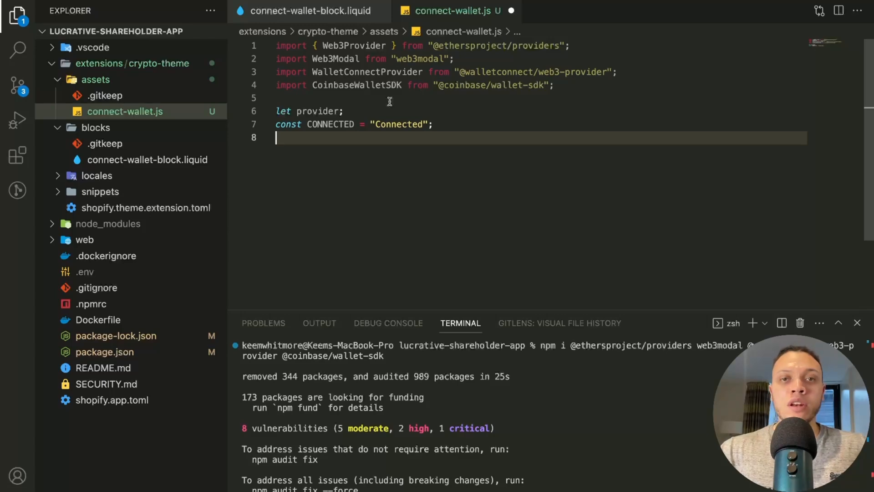
{"action": "type", "text": "co"}
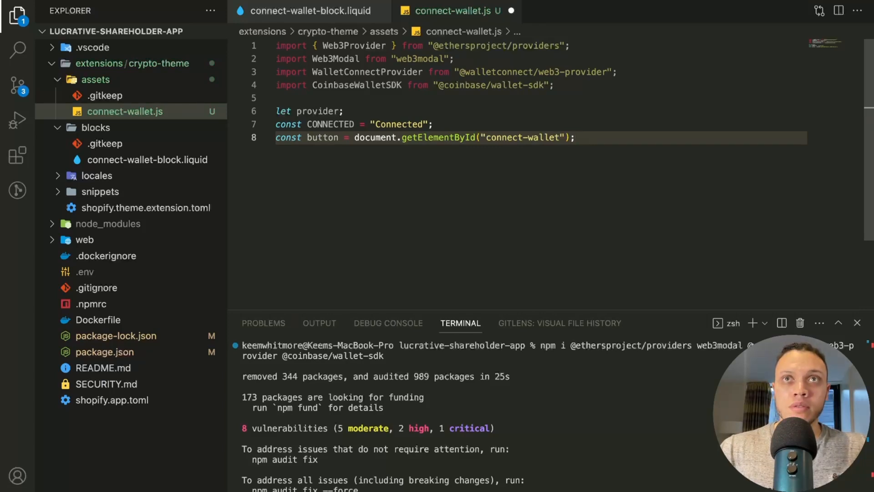
{"action": "key", "text": "Enter"}
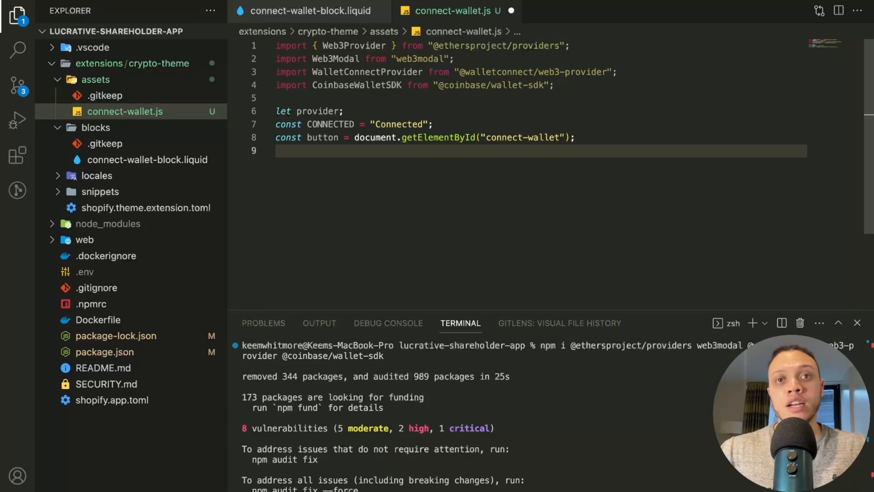
{"action": "type", "text": "async function getWeb3Modal() {"}
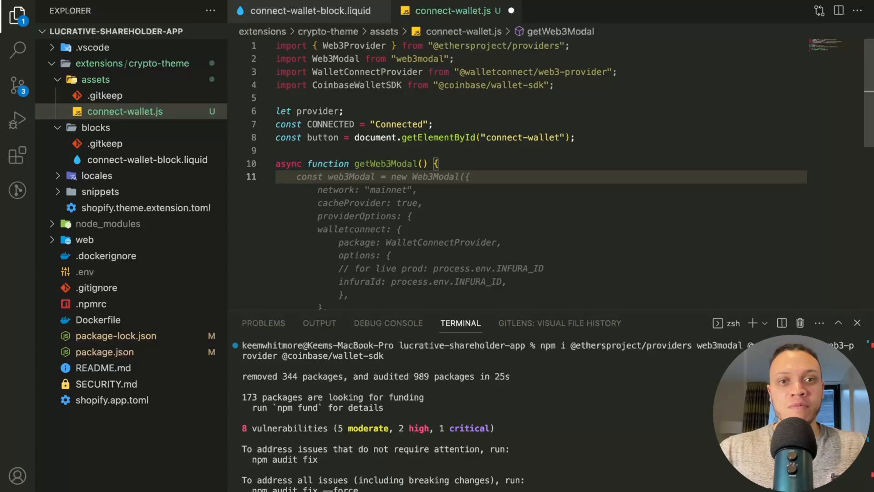
- Accept and review the getWeb3Modal completion with its providerOptions for WalletConnect and Coinbase wallet
{"action": "scroll", "scroll_direction": "down", "scroll_amount": 3}
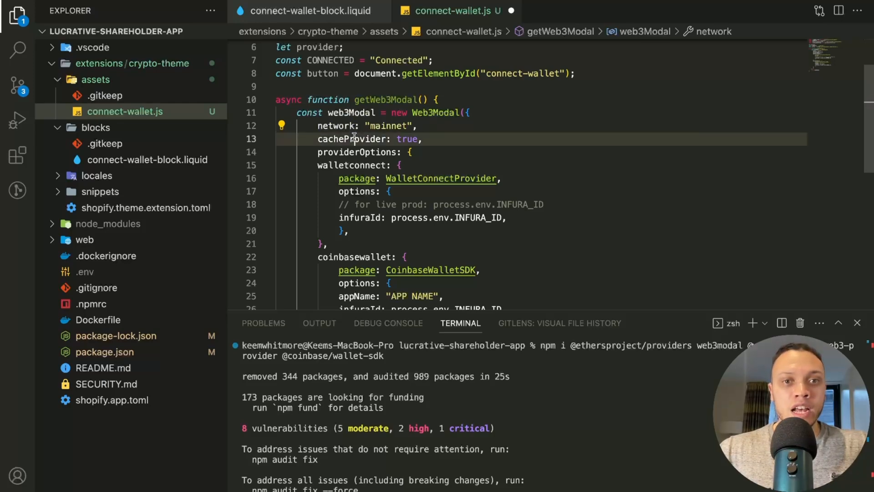
{"action": "double_click", "coordinate": [352, 139]}
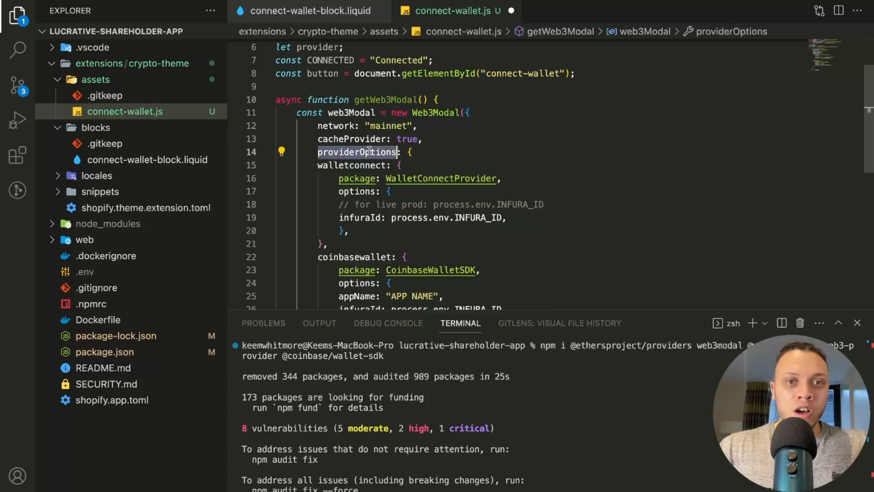
{"action": "scroll", "scroll_direction": "down", "scroll_amount": 3}
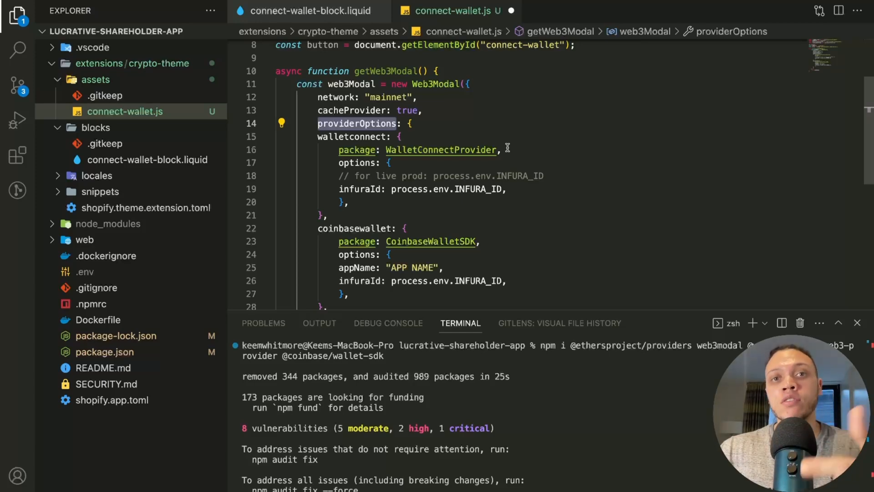
{"action": "scroll", "scroll_direction": "down", "scroll_amount": 3}
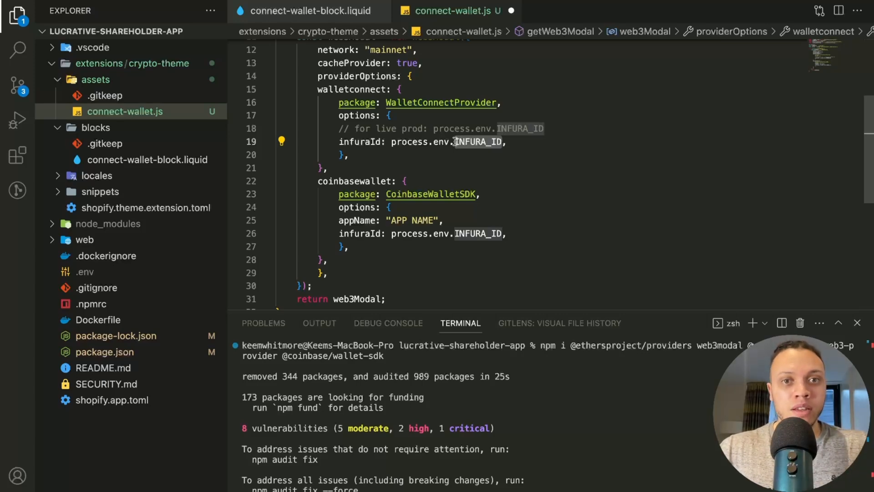
{"action": "scroll", "scroll_direction": "up", "scroll_amount": 3}
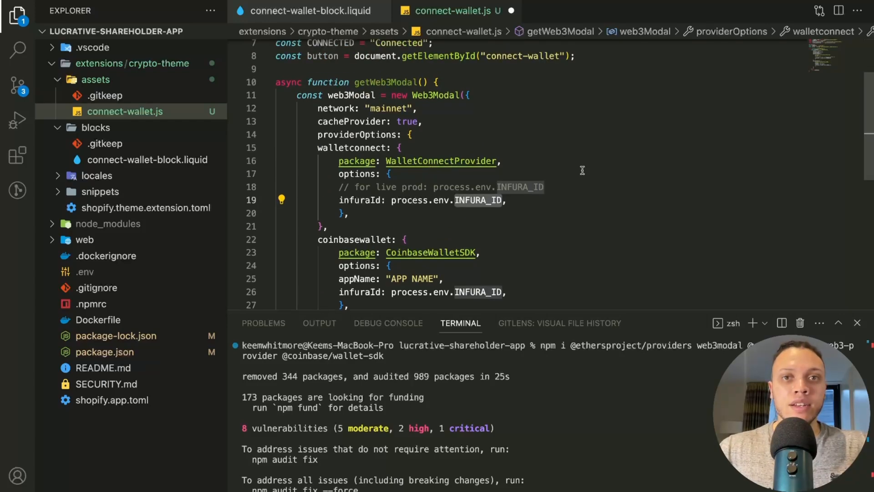
{"action": "scroll", "scroll_direction": "down", "scroll_amount": 3}
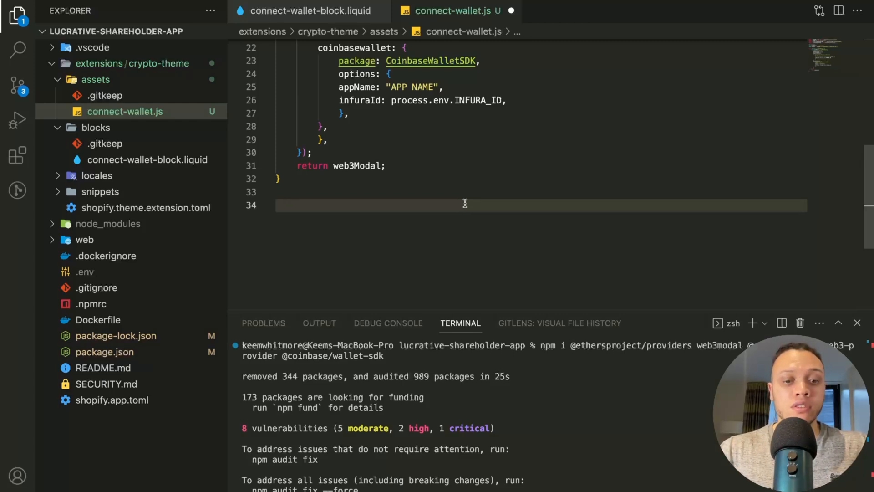
- Write async connectWallet() that gets the Web3Modal, connects and wraps the connection in a Web3Provider
{"action": "type", "text": "function connectWallet() {"}
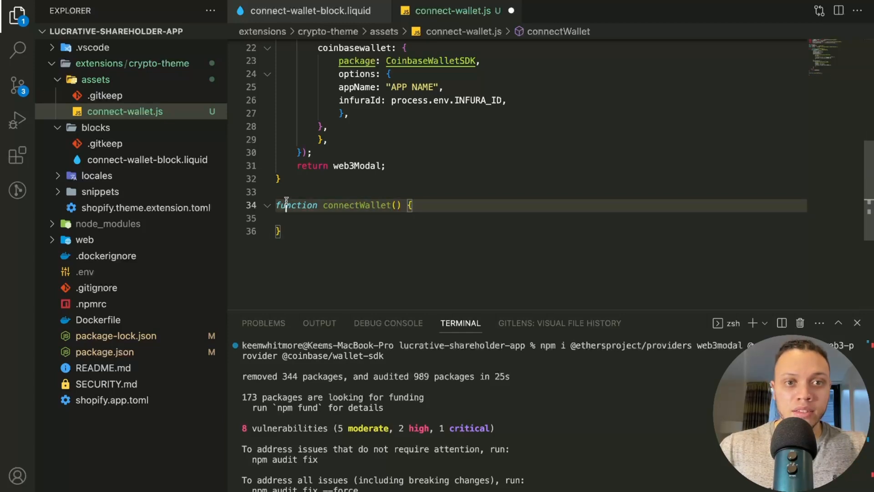
{"action": "type", "text": "async"}
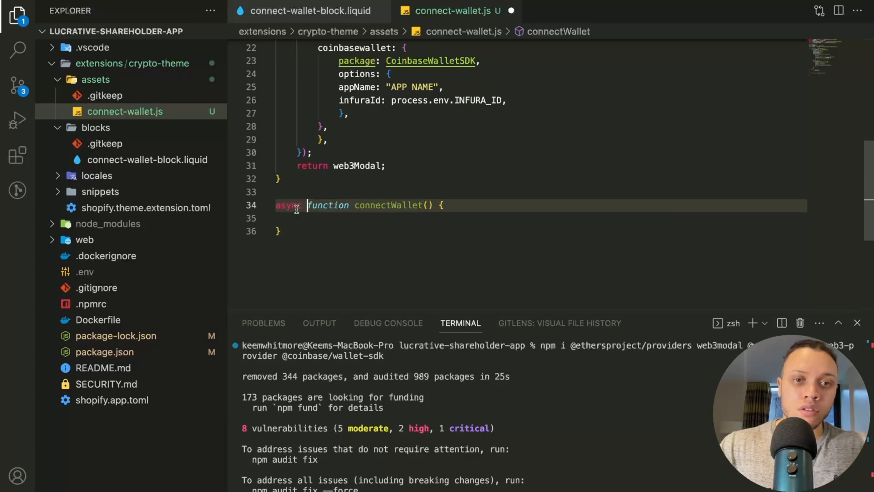
{"action": "type", "text": "const web3Modal = await getWeb3Modal();"}
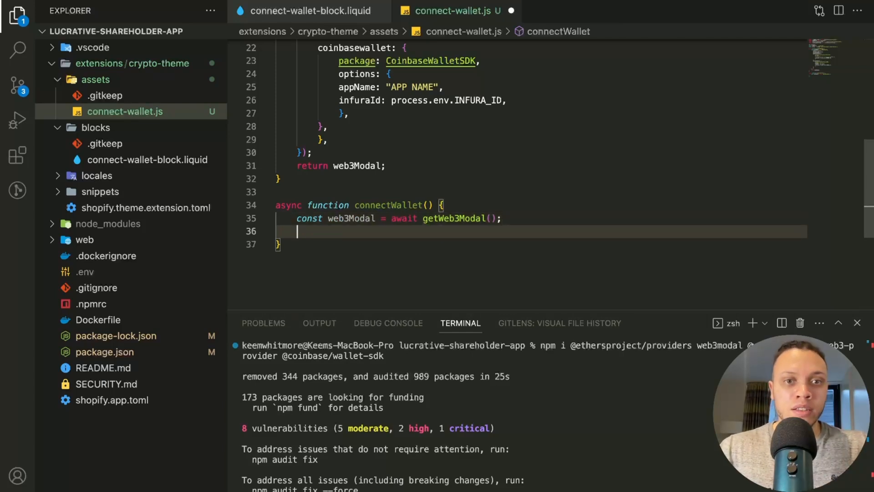
{"action": "type", "text": "const connection = await web3Modal.connect();"}
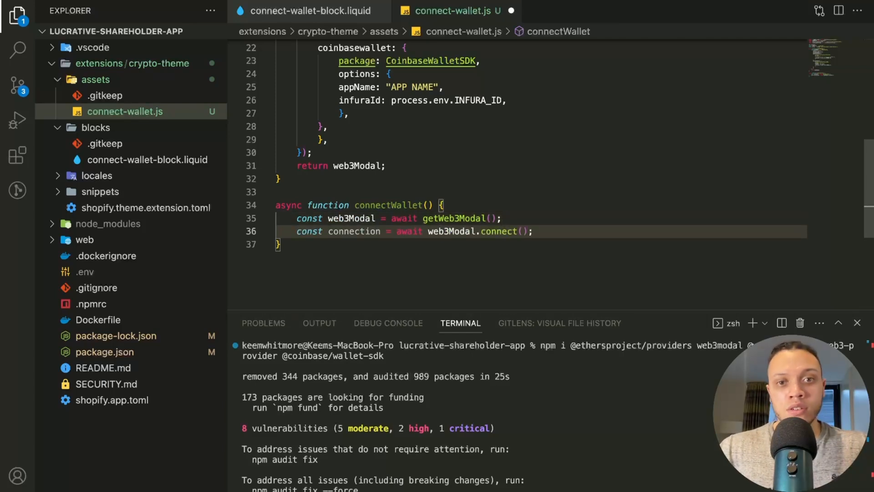
{"action": "type", "text": "provider = new Web3Provider(connection);"}
{"action": "type", "text": "const accounts = await provider.listAccounts();"}
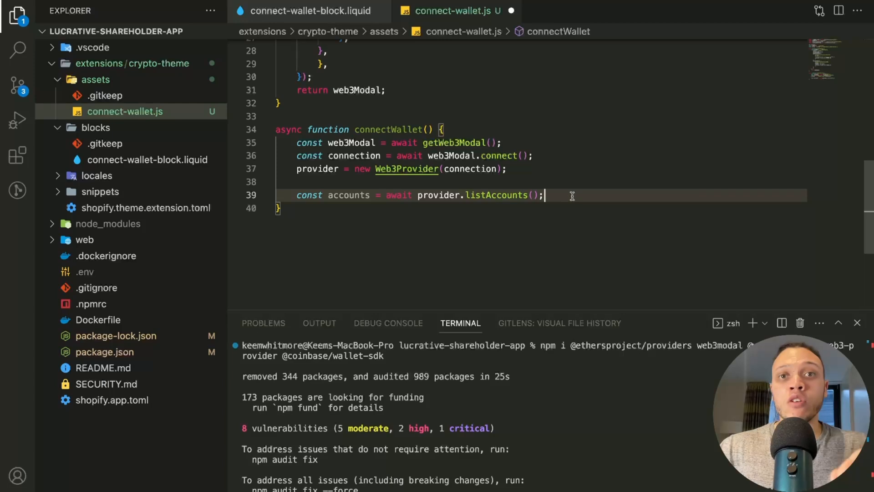
- Inside if (accounts[0]), set button.textContent to CONNECTED and store it as "address" in localStorage
{"action": "type", "text": "if (accounts[0]) {"}
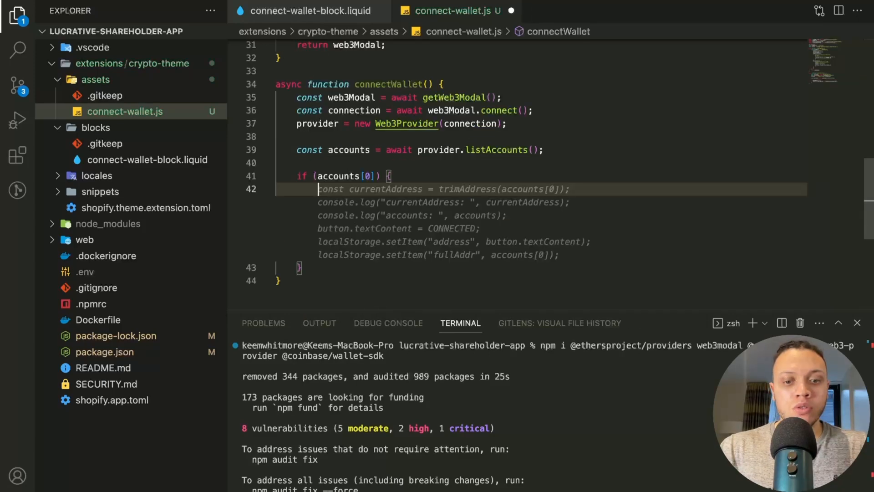
{"action": "type", "text": "button.co"}
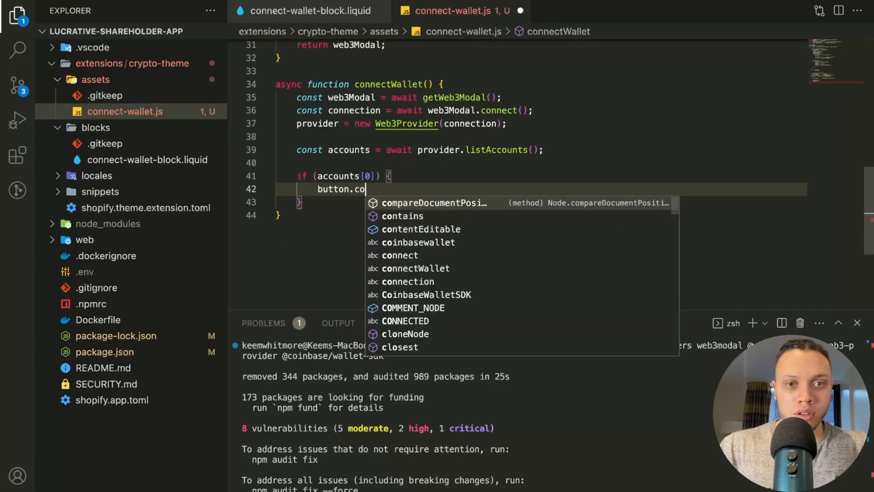
{"action": "type", "text": "textContent"}
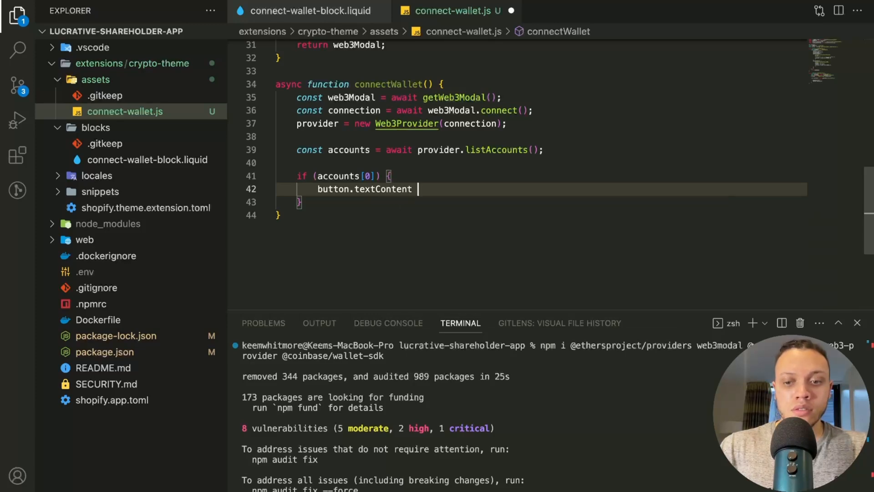
{"action": "type", "text": "= CONNECTED;"}
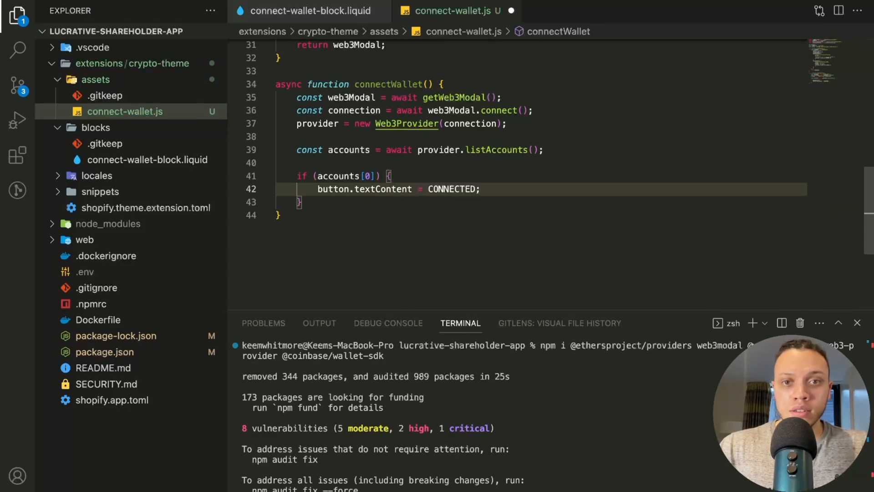
{"action": "type", "text": "localStorage.setItem(\"address\", button.textContent);"}
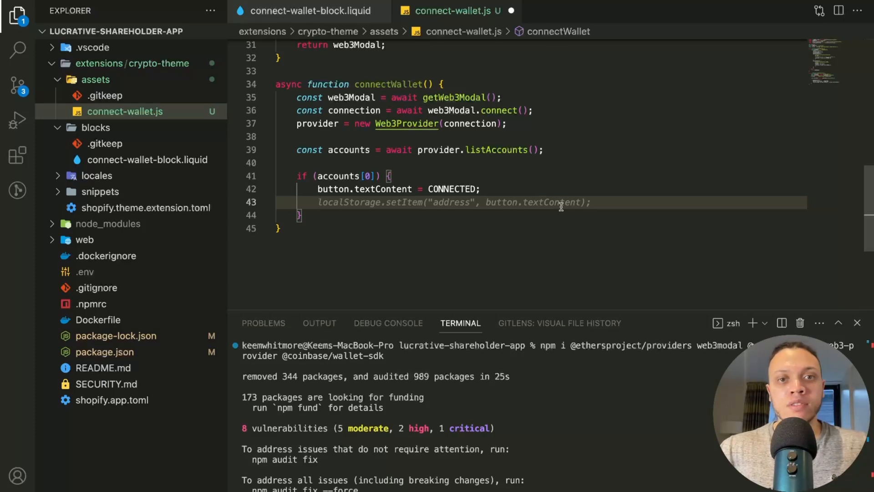
- Store accounts[0] as "fullAddr" in localStorage and return early when accounts.length === 0
{"action": "type", "text": "locals"}
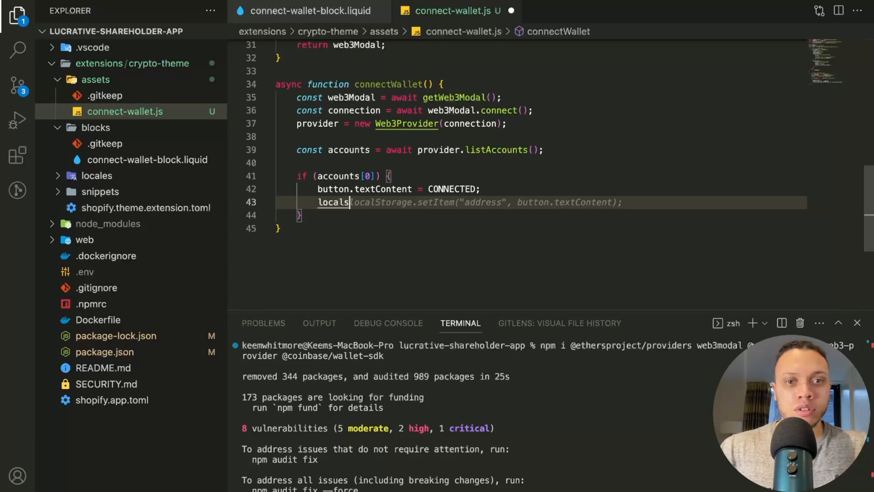
{"action": "type", "text": "Storag"}
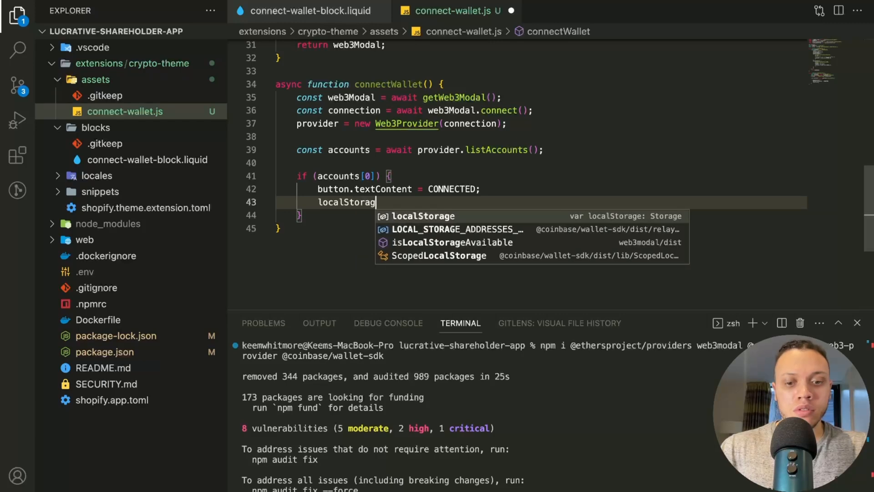
{"action": "type", "text": "e.setItem"}
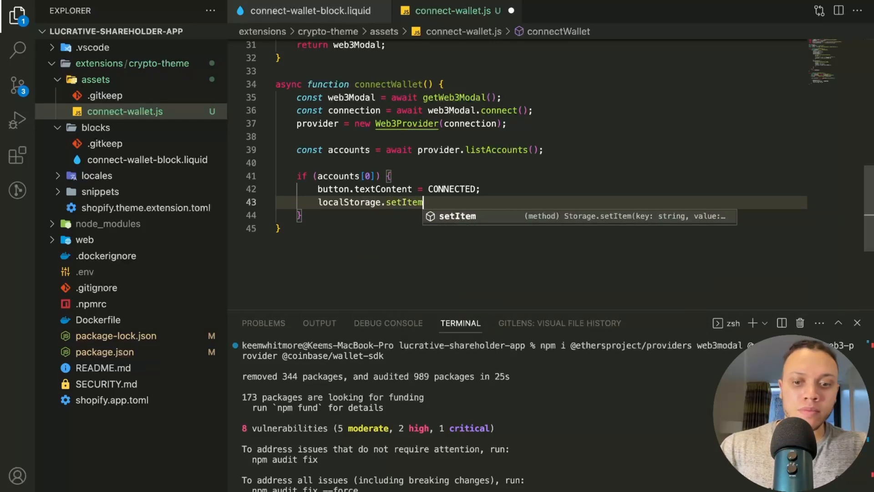
{"action": "type", "text": "(\"address\", button.textContent)"}
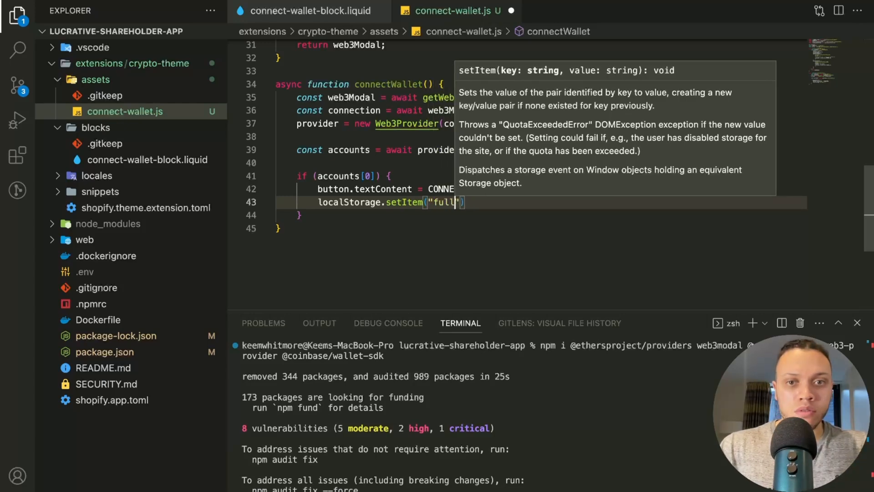
{"action": "type", "text": "Addr"}
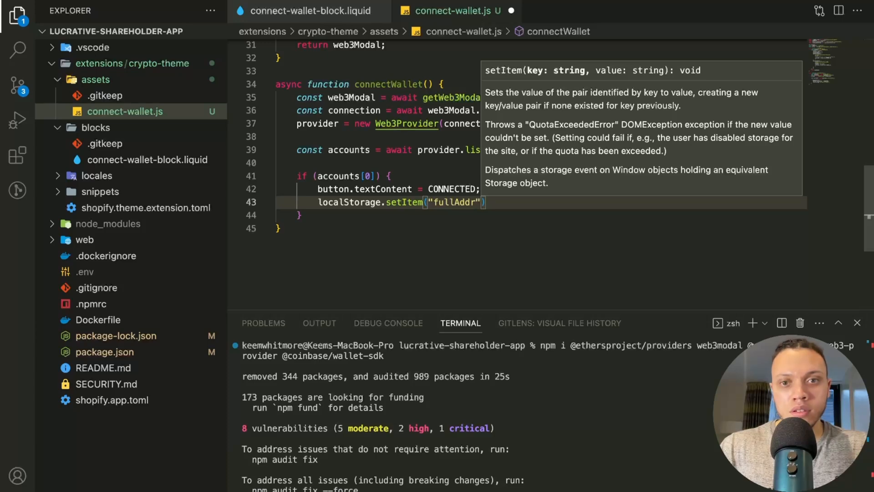
{"action": "type", "text": ", accounts[0]);"}
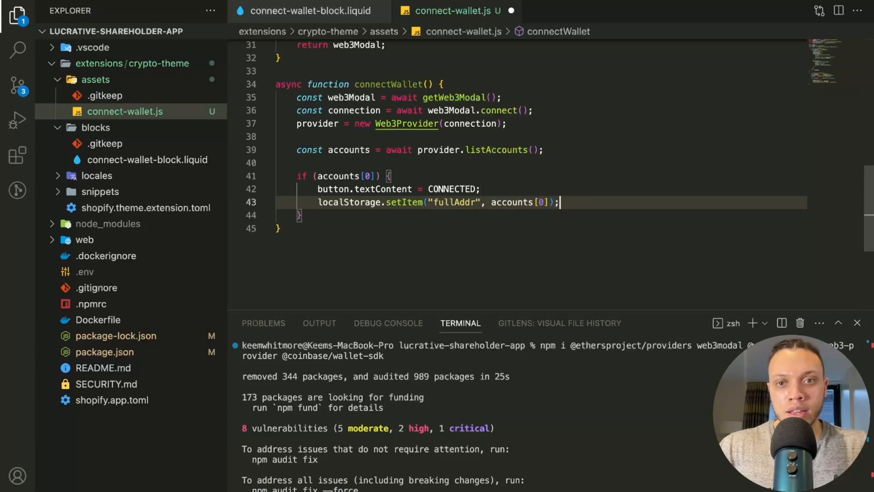
{"action": "type", "text": "if (accounts.length === 0) return;"}
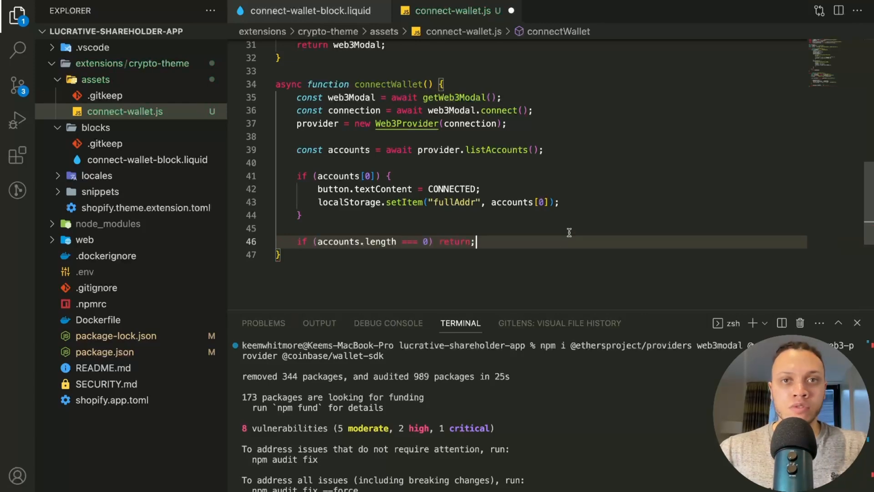
{"action": "key", "text": "Enter"}
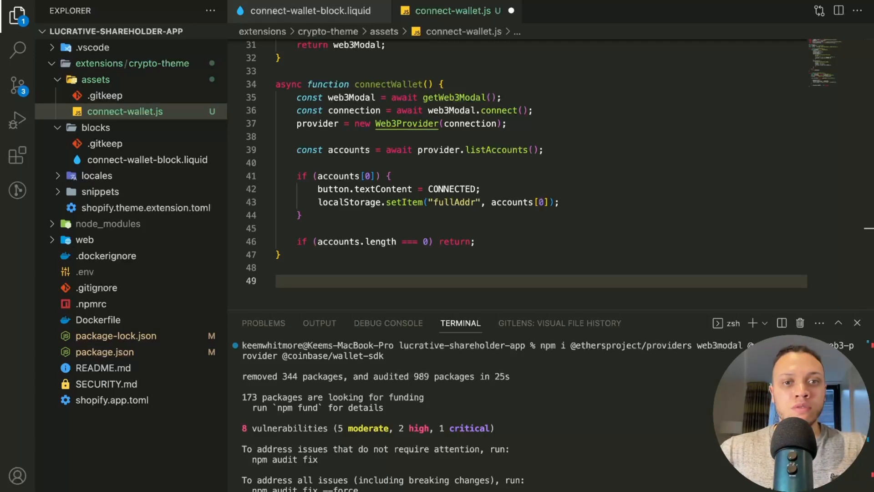
- Register a Window DOMContentLoaded async (event) handler that calls event.preventDefault
{"action": "left_click", "coordinate": [346, 282]}
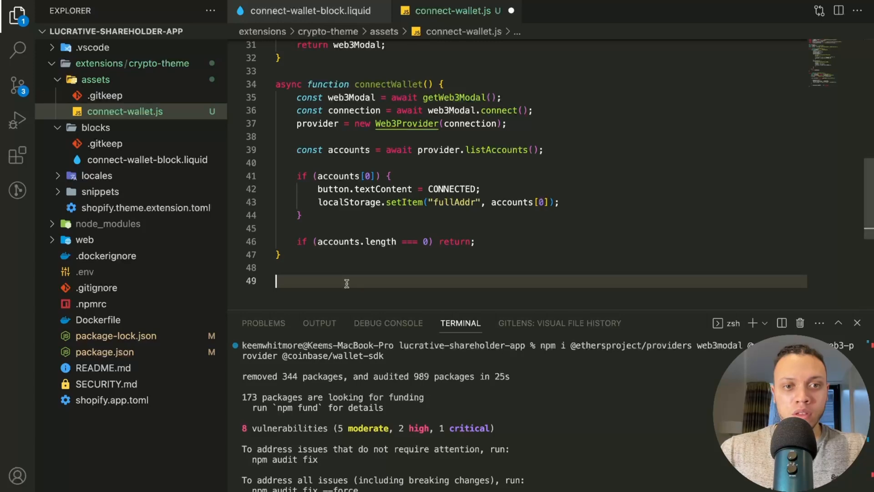
{"action": "type", "text": "Window."}
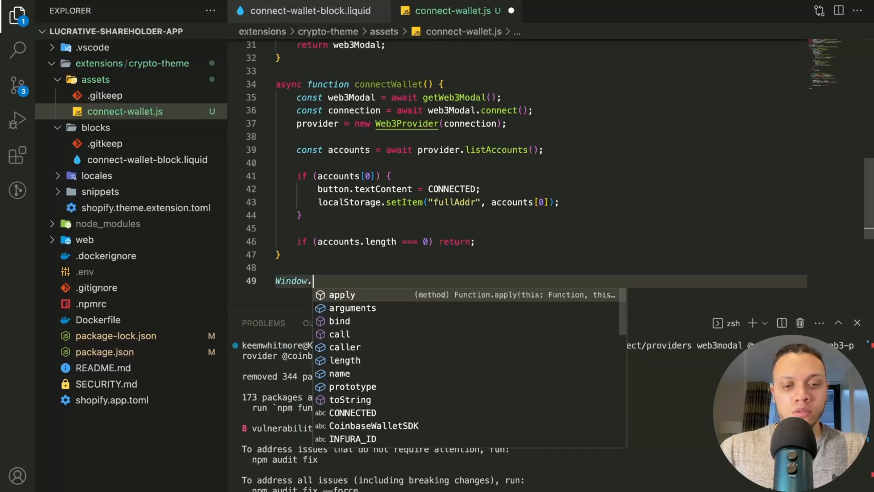
{"action": "type", "text": "addEventListener(\"load\", async () => {"}
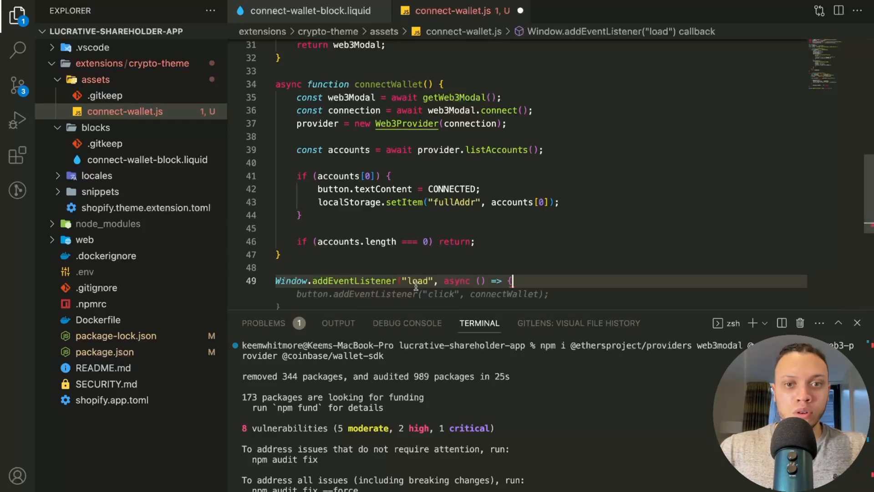
{"action": "type", "text": "DOM"}
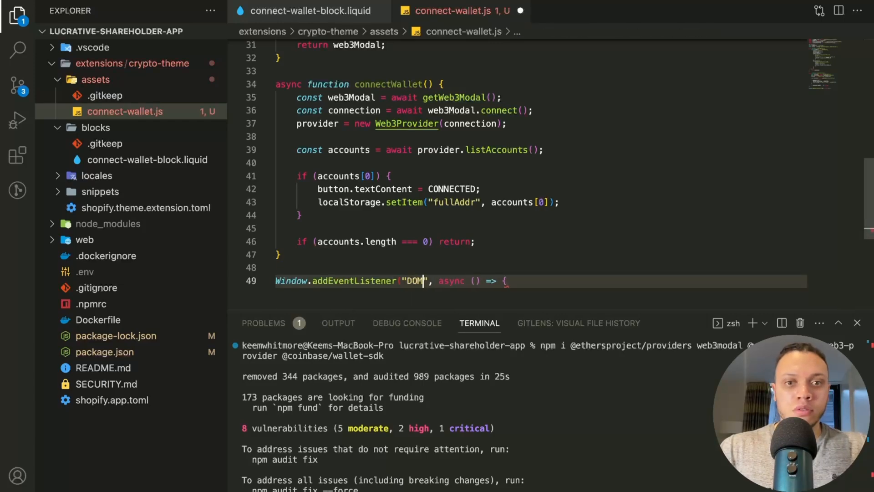
{"action": "type", "text": "ContentL"}
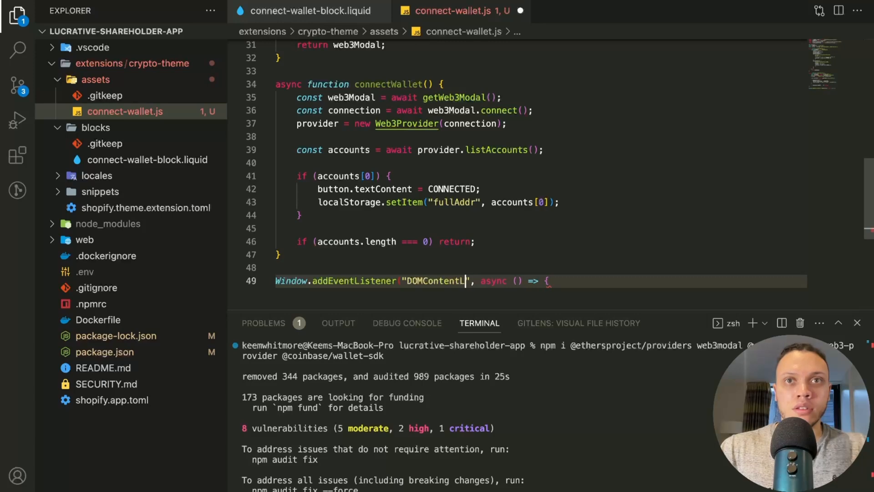
{"action": "type", "text": "event.preventDefault();"}
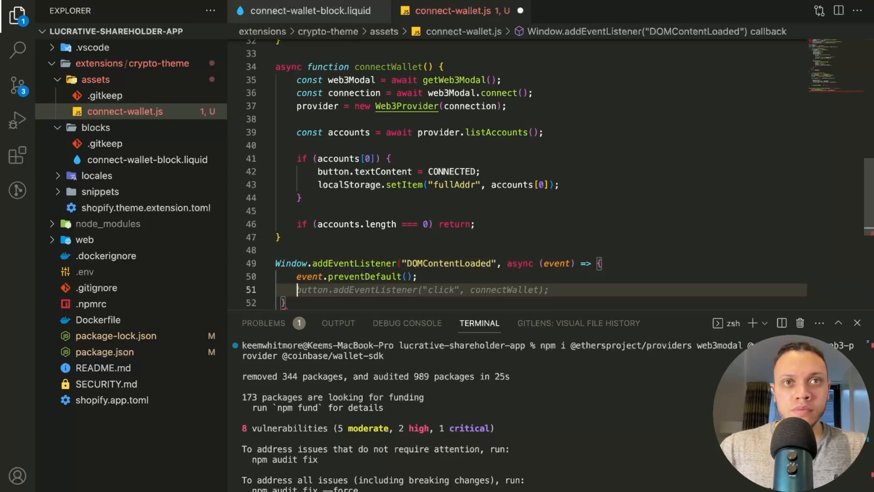
{"action": "type", "text": "async (event) => {"}
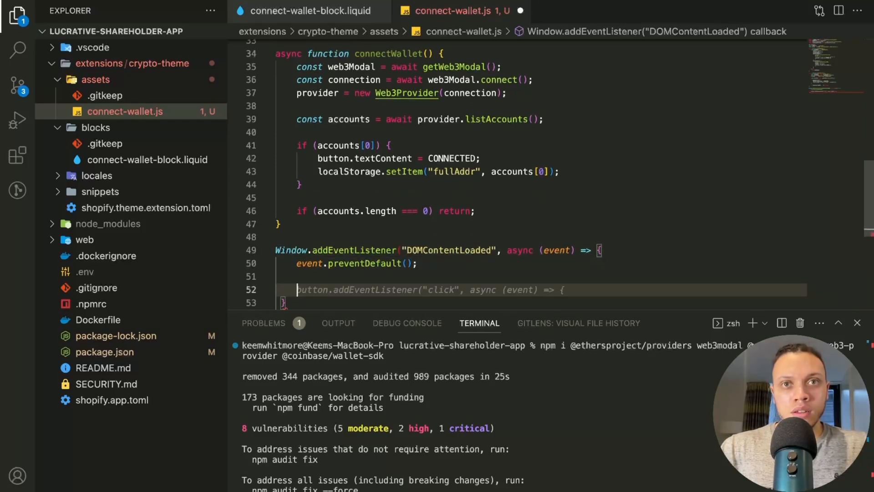
- Read fullAddr from localStorage and mark the button CONNECTED when window.ethereum && stored
{"action": "type", "text": "c"}
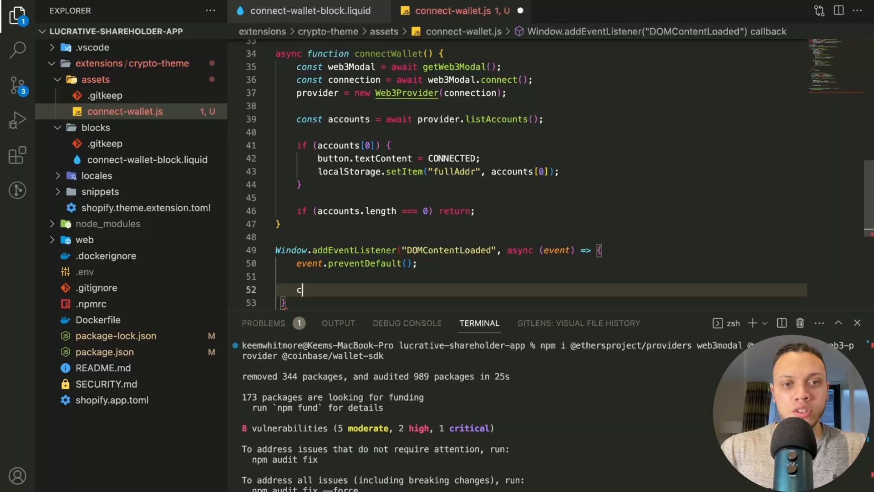
{"action": "type", "text": "onst sto"}
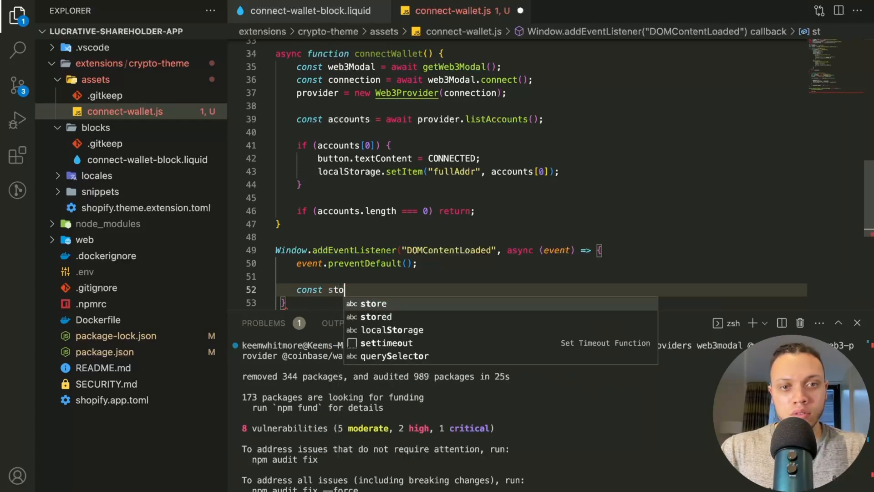
{"action": "type", "text": "red = localStorage.getItem(\"fullAddr\");"}
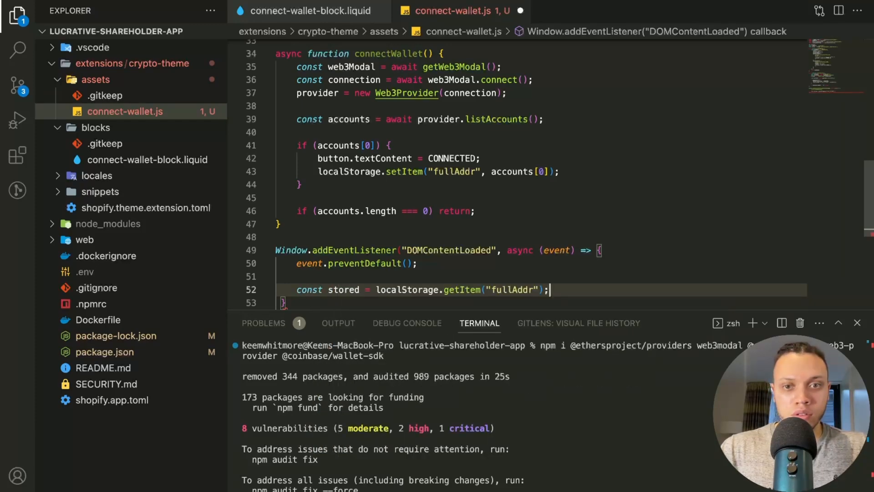
{"action": "type", "text": "if (stored) {"}
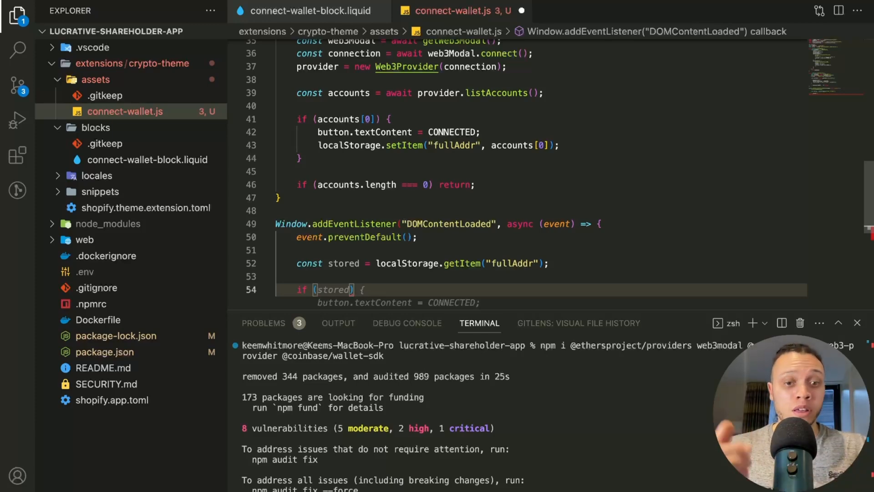
{"action": "type", "text": "window.ethereum"}
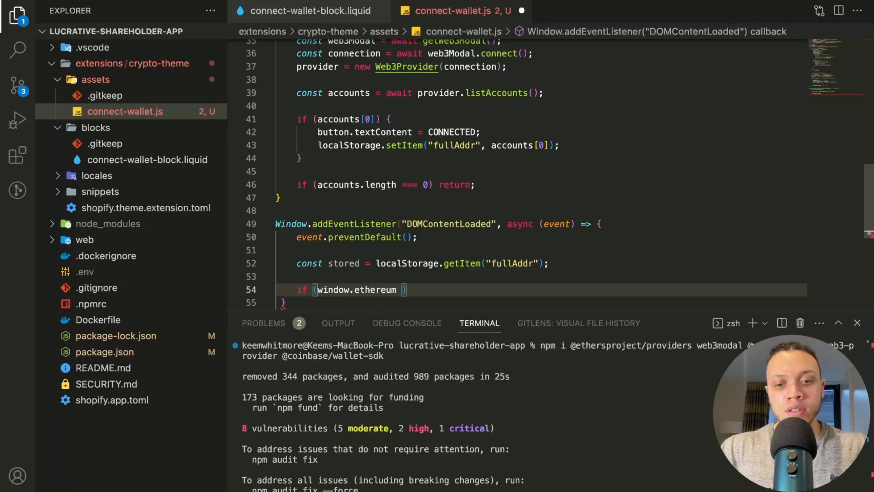
{"action": "type", "text": "&& stored"}
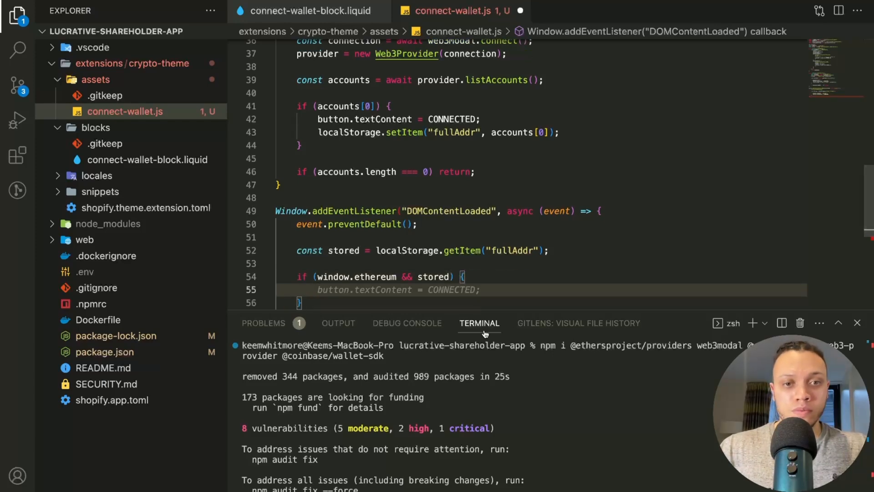
{"action": "mouse_move", "coordinate": [533, 244]}
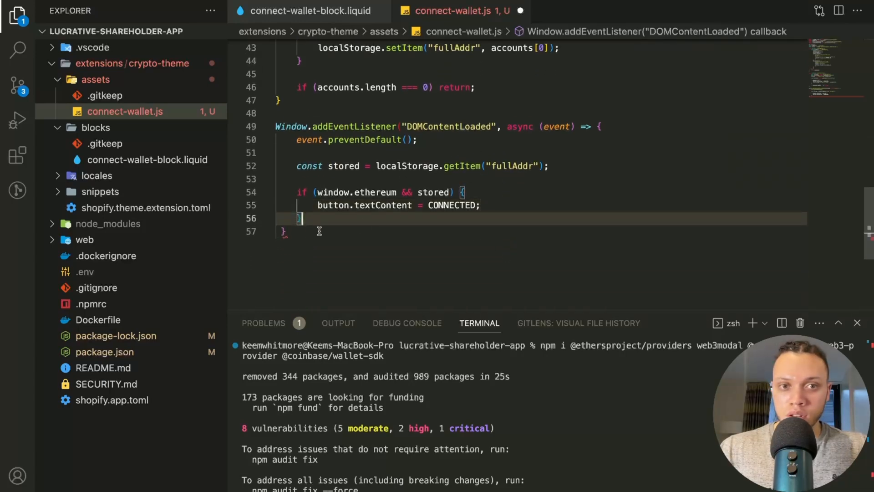
{"action": "type", "text": ");"}
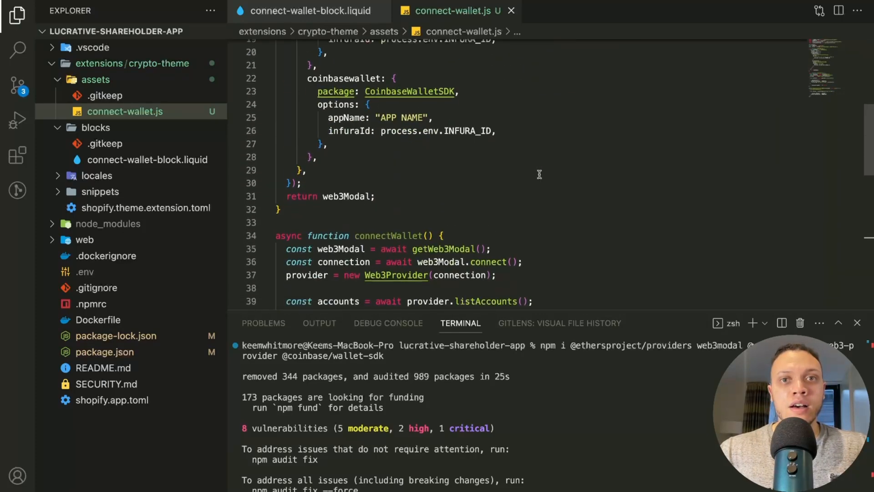
- On line 9 add button.addEventListener("click", connectWallet); after the button lookup and save
{"action": "scroll", "scroll_direction": "down", "scroll_amount": 3}
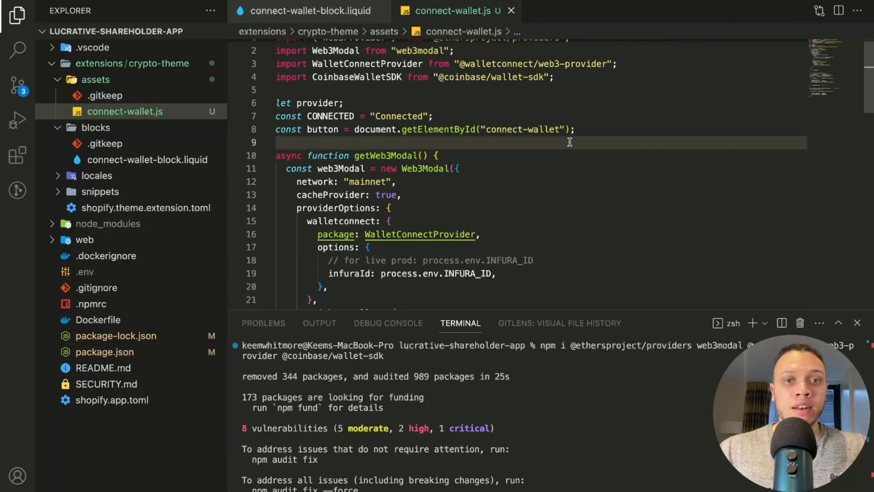
{"action": "left_click", "coordinate": [279, 142]}
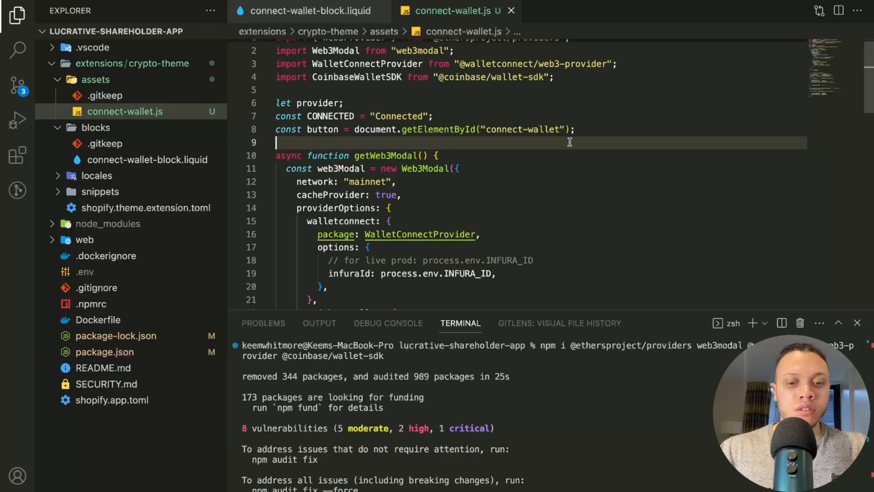
{"action": "type", "text": "button.addEventListener(\"click\", connectWallet);"}
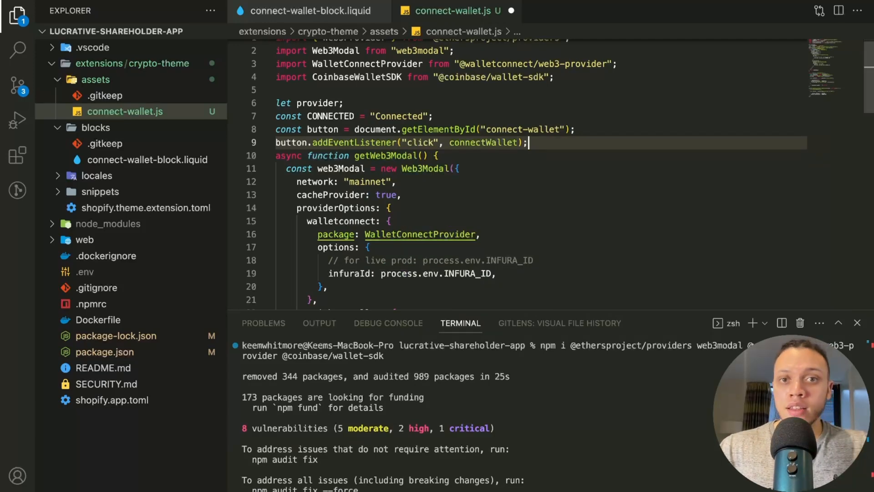
{"action": "scroll", "scroll_direction": "down", "scroll_amount": 3}
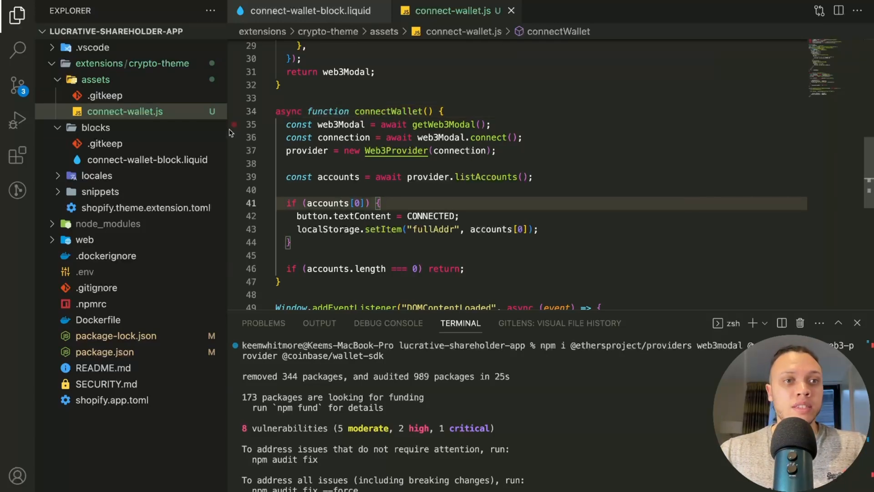
- Create connect-wallet.css in assets with the #connect-wallet-button padding, rounded corners and blue background rules
{"action": "right_click", "coordinate": [94, 79]}
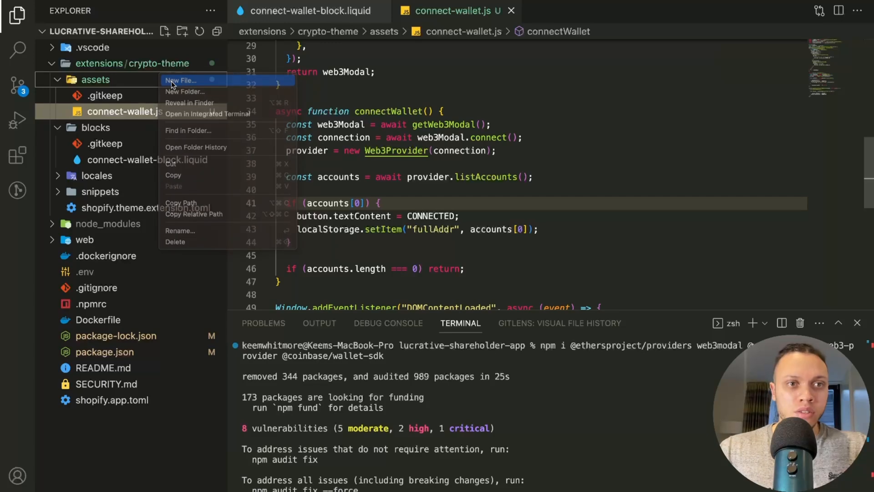
{"action": "left_click", "coordinate": [182, 81]}
{"action": "type", "text": "connect-wallet.css"}
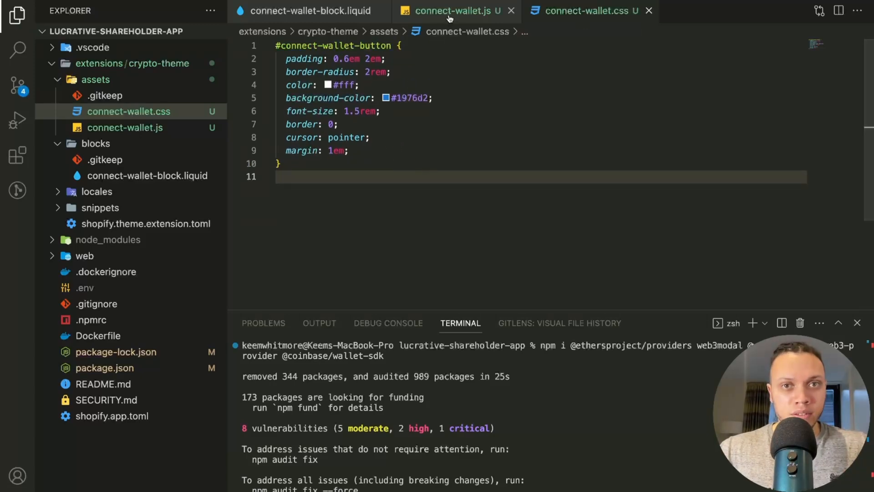
- Add "css": "connect-wallet.css", under target in the connect-wallet-block.liquid schema
{"action": "left_click", "coordinate": [309, 11]}
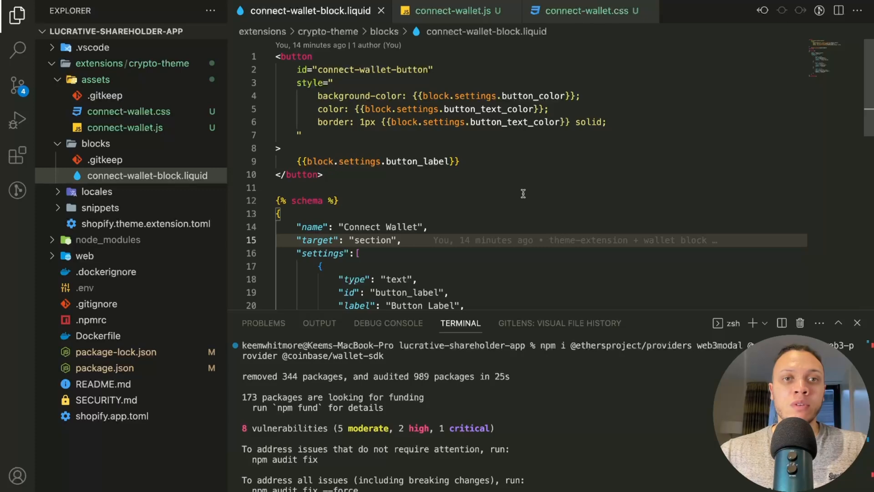
{"action": "scroll", "scroll_direction": "down", "scroll_amount": 3}
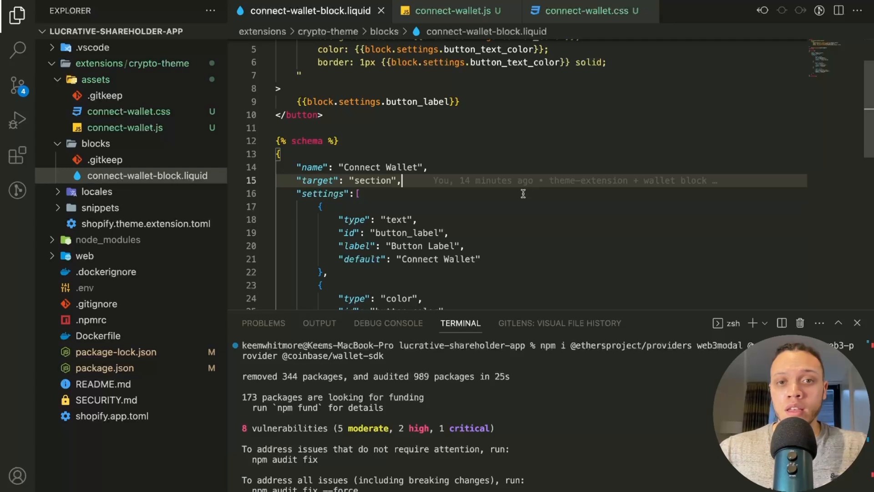
{"action": "key", "text": "Enter"}
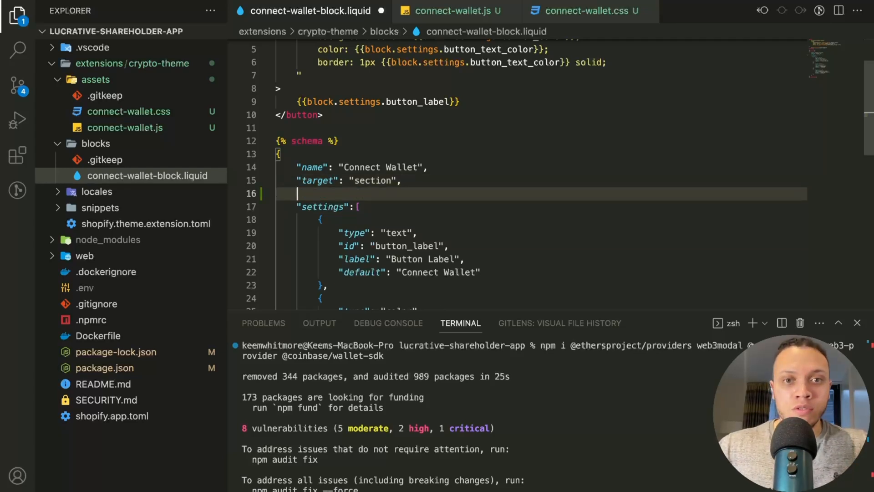
{"action": "type", "text": "\"css\": \"connect-wallet.css\","}
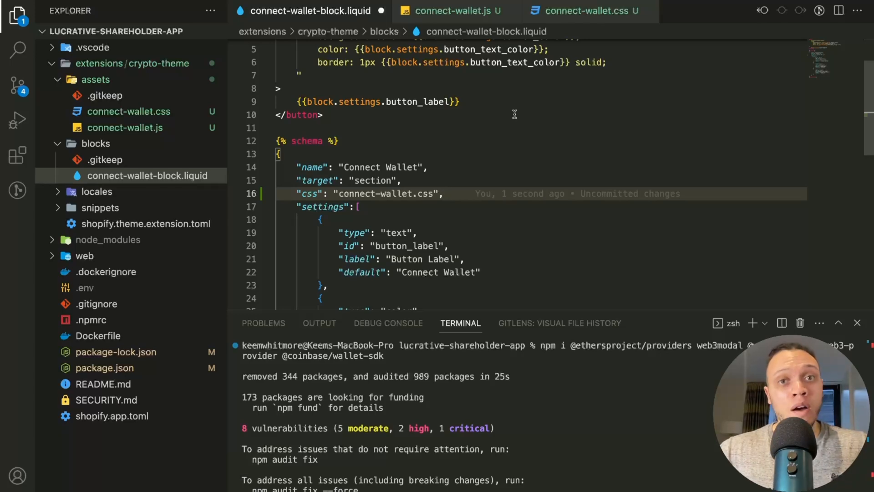
{"action": "left_click", "coordinate": [452, 11]}
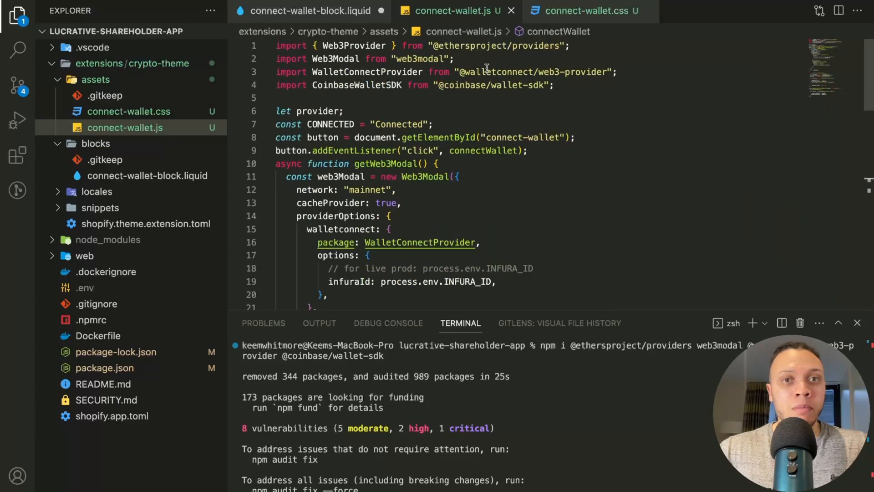
{"action": "mouse_move", "coordinate": [542, 102]}
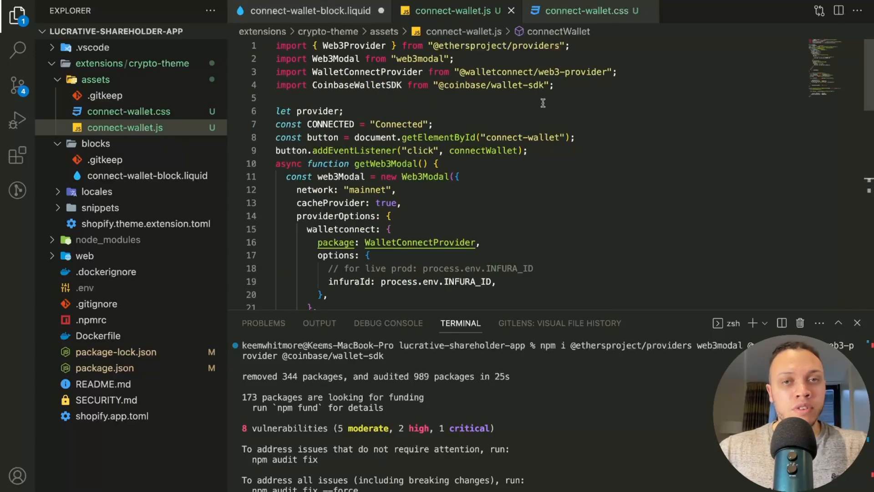
{"action": "left_click", "coordinate": [306, 11]}
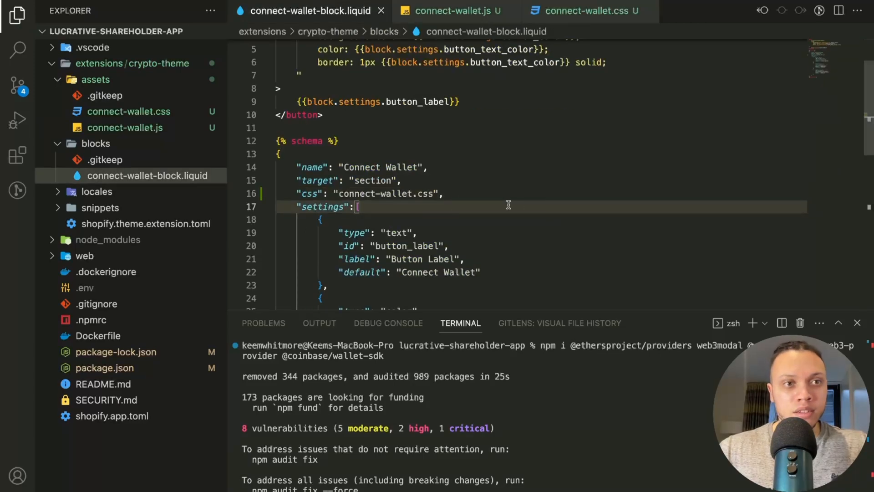
{"action": "left_click", "coordinate": [17, 85]}
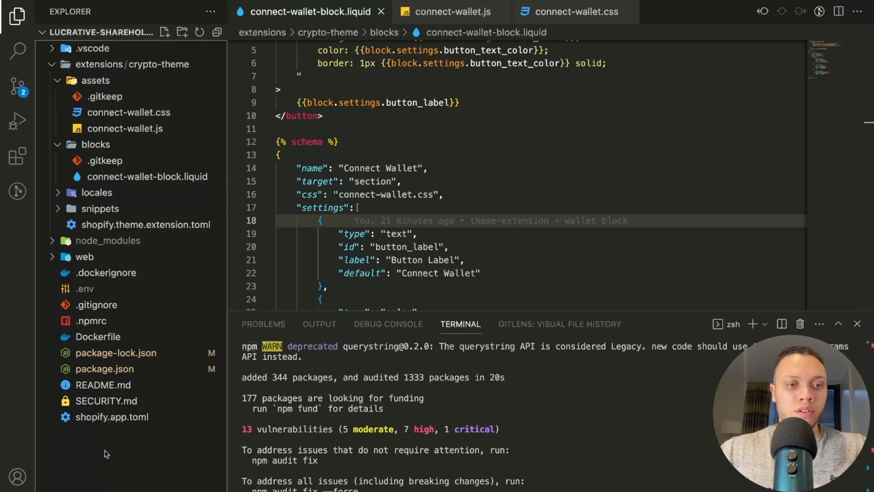
{"action": "mouse_move", "coordinate": [155, 389]}
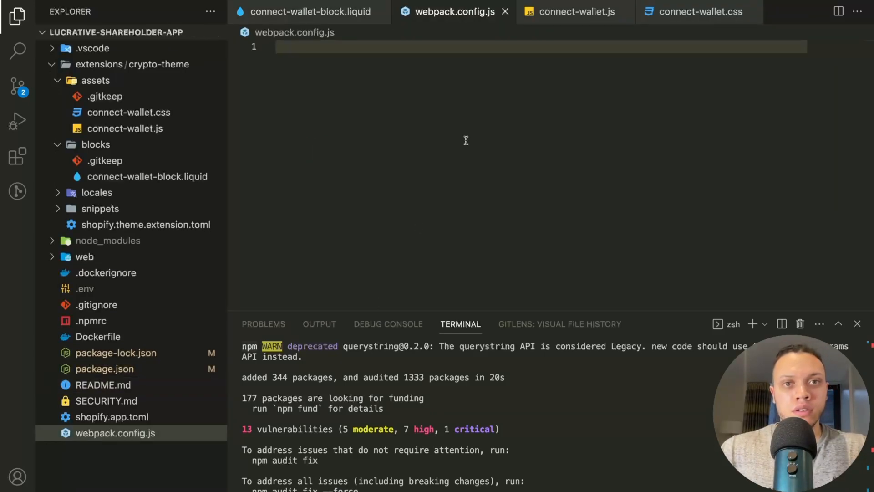
- Start webpack.config.js requiring path and exporting module.exports with an entry field
{"action": "type", "text": "co"}
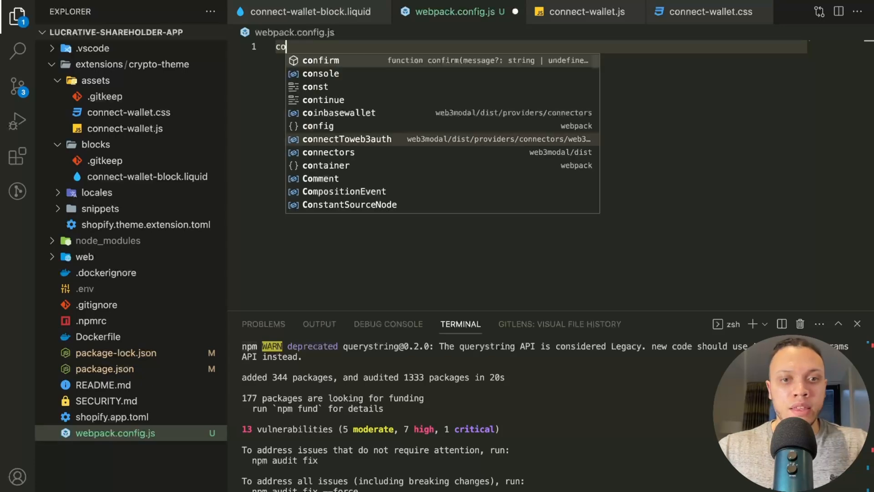
{"action": "type", "text": "const path ="}
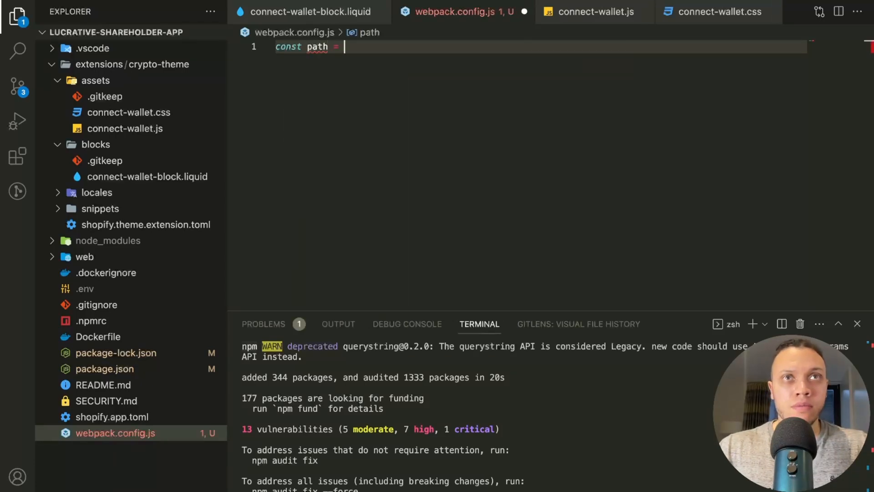
{"action": "type", "text": "require"}
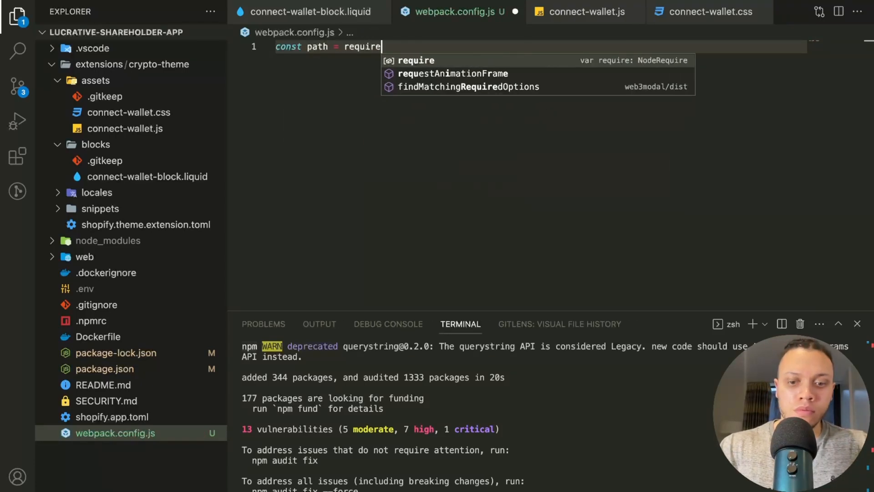
{"action": "type", "text": "('path');"}
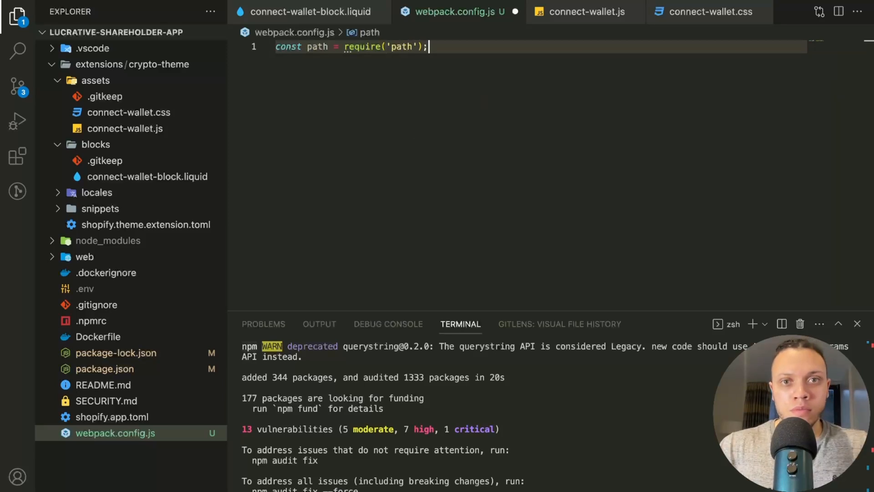
{"action": "type", "text": "module.exports = {"}
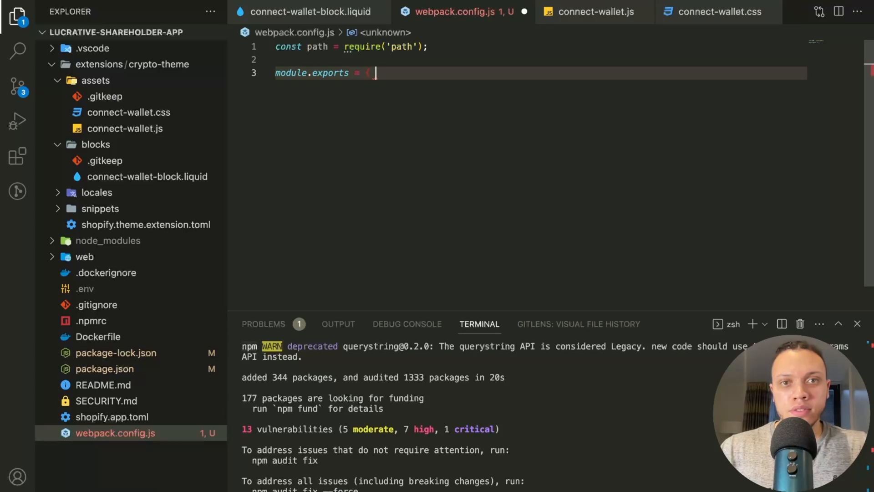
{"action": "type", "text": "entry: './src/index.js',"}
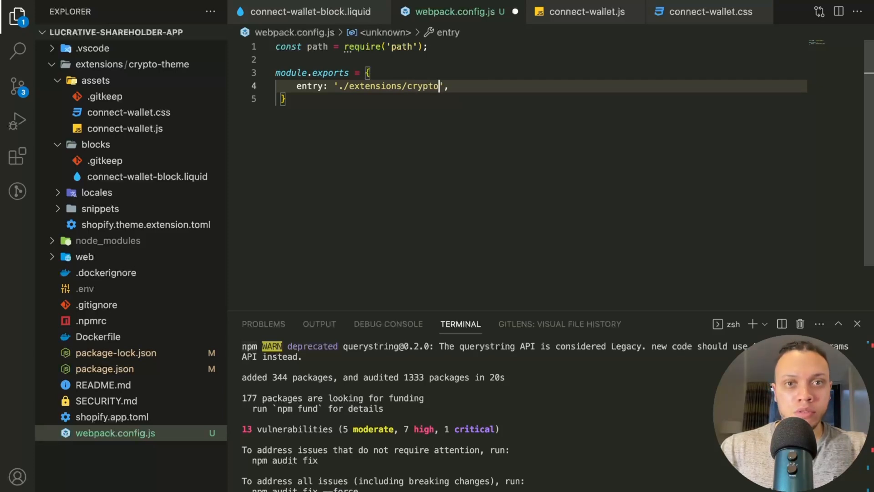
- Point entry at ./extensions/crypto-theme/assets/connect-wallet.js, output bundled-connect-wallet.js, and save
{"action": "type", "text": "-theme/assets/"}
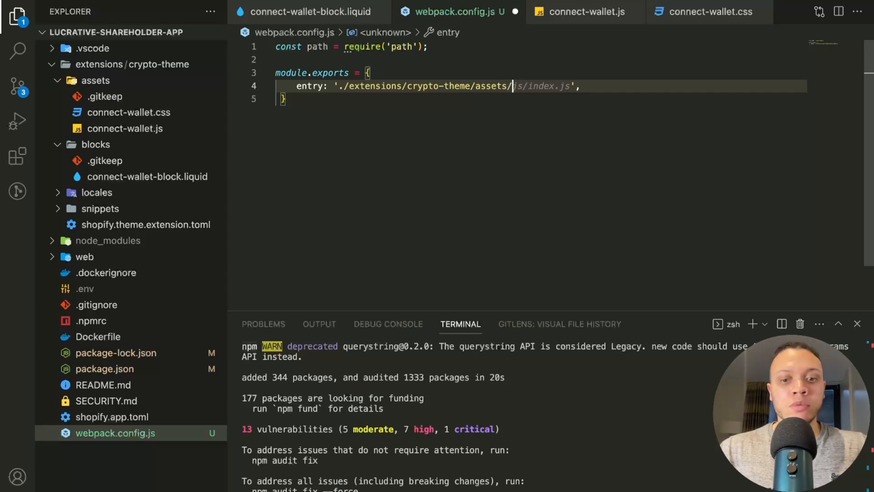
{"action": "type", "text": "connect-wallet.js"}
{"action": "type", "text": "out"}
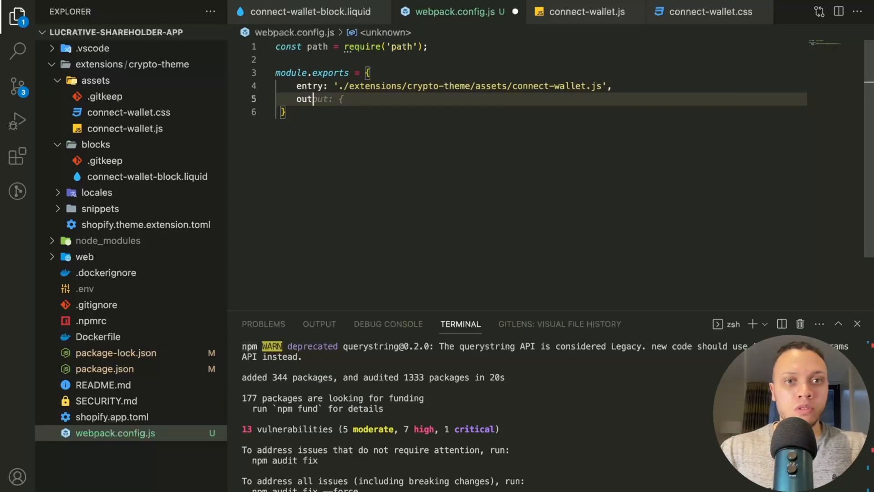
{"action": "type", "text": "filename: 'connect-wallet.js',"}
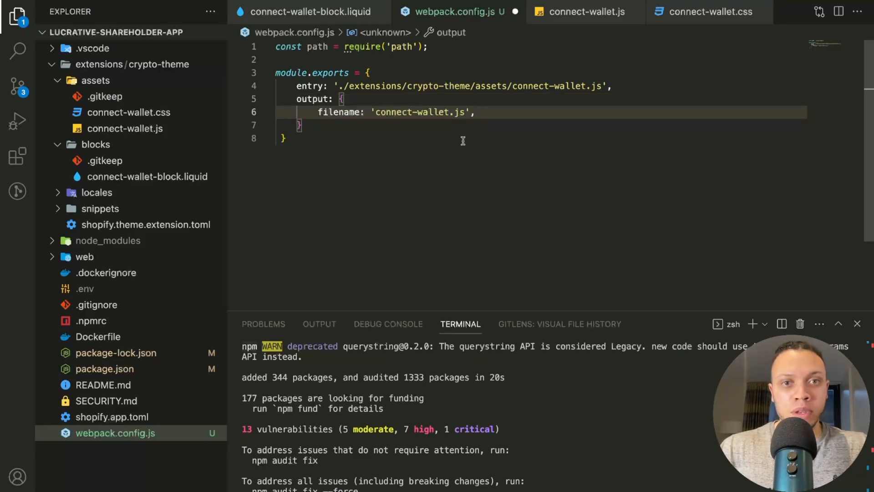
{"action": "type", "text": "bundled"}
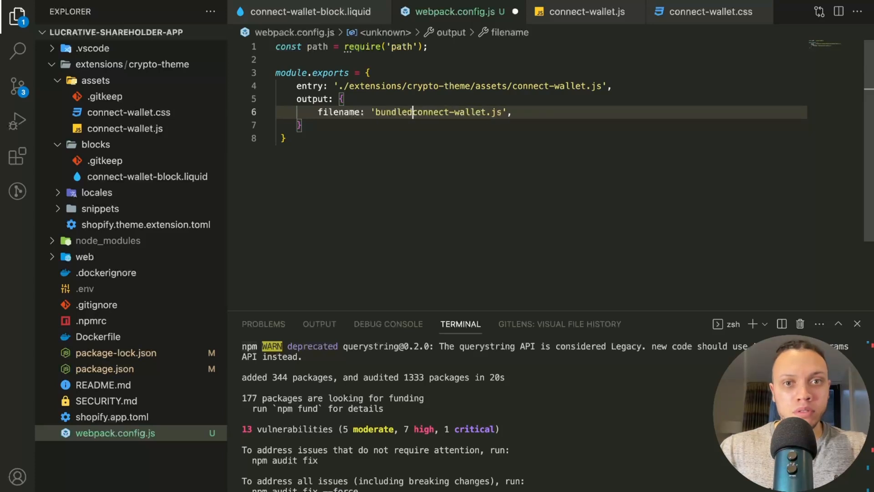
{"action": "type", "text": "-"}
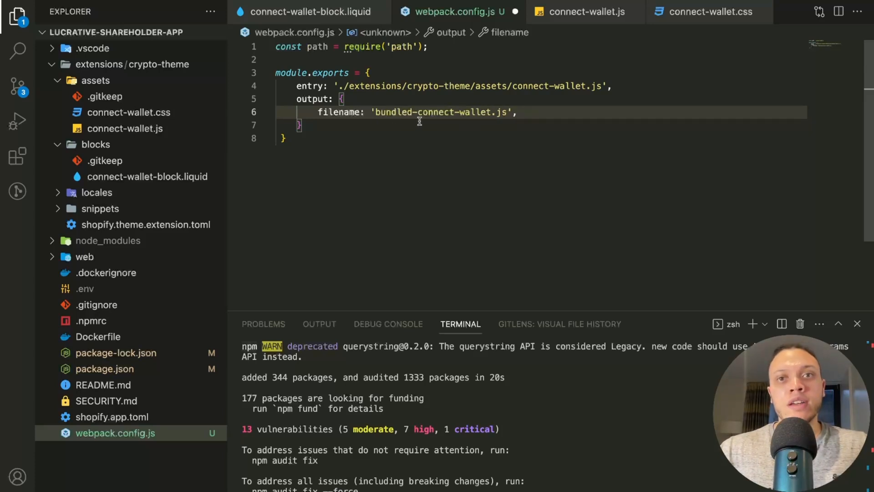
{"action": "key", "text": "enter"}
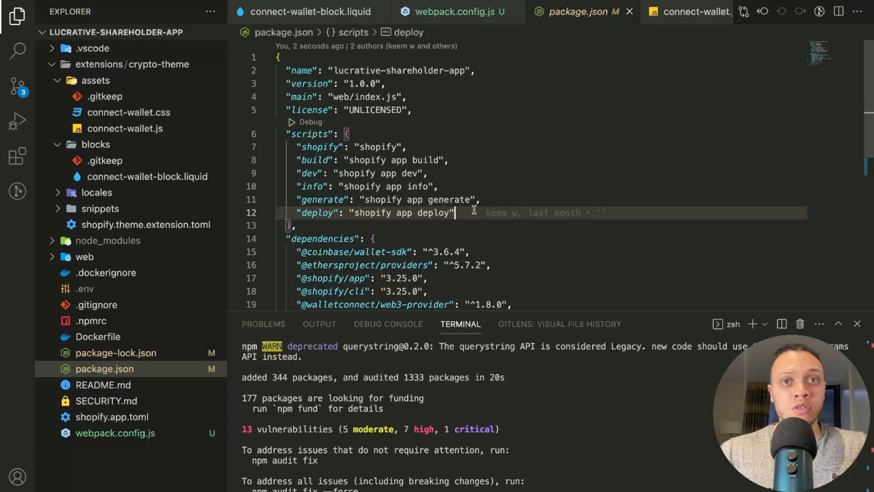
- Add "webpack-bundle": "webpack --mode development" to package.json scripts and run it
{"action": "type", "text": "\"open\": \"shopify app open\","}
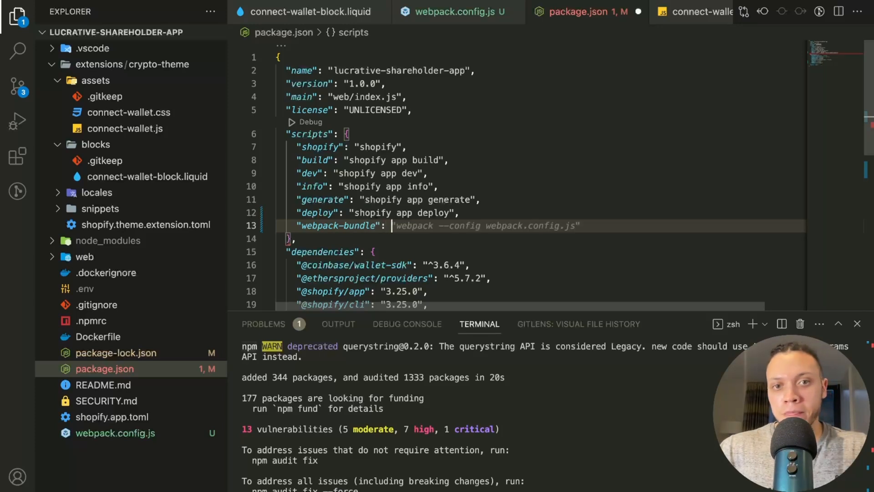
{"action": "type", "text": "we"}
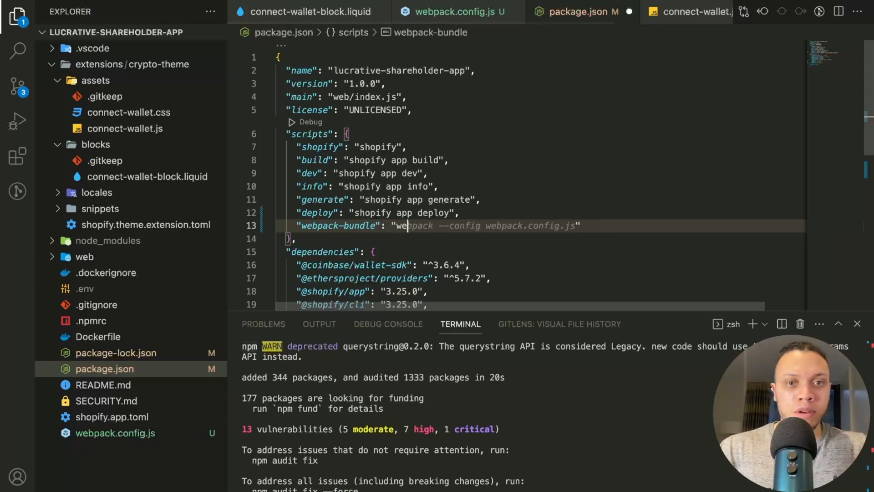
{"action": "type", "text": "--mode development"}
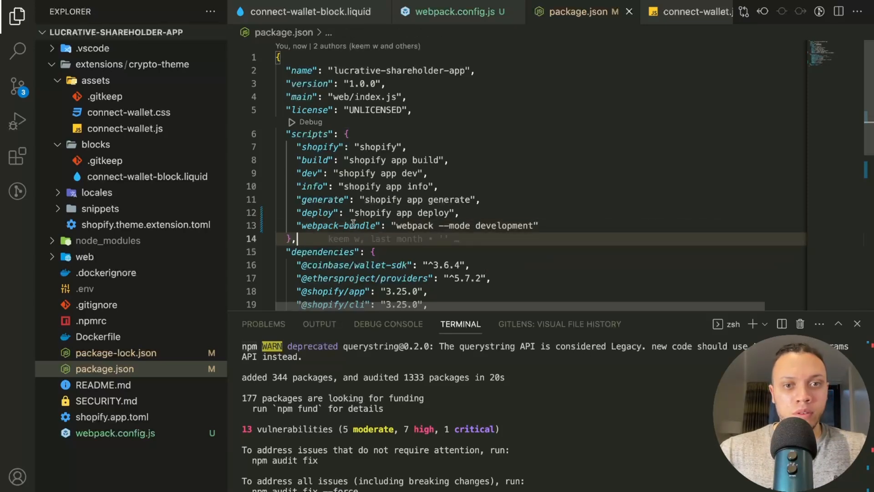
{"action": "right_click", "coordinate": [352, 225]}
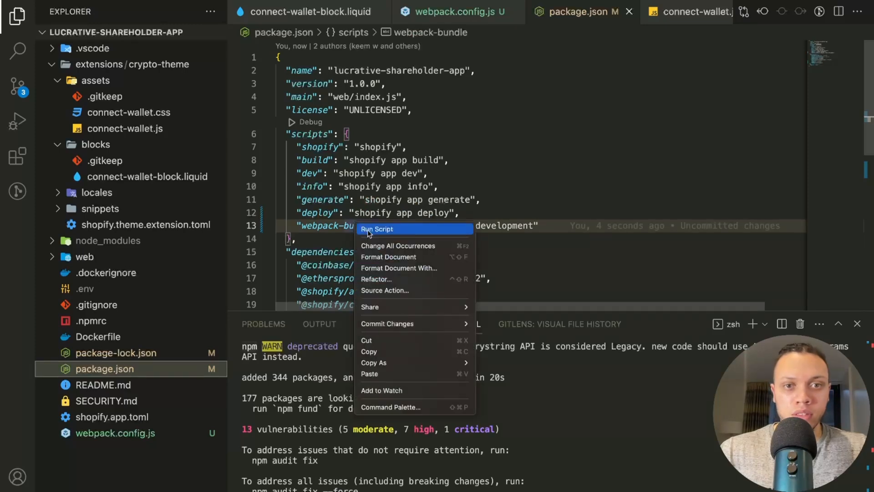
{"action": "left_click", "coordinate": [376, 229]}
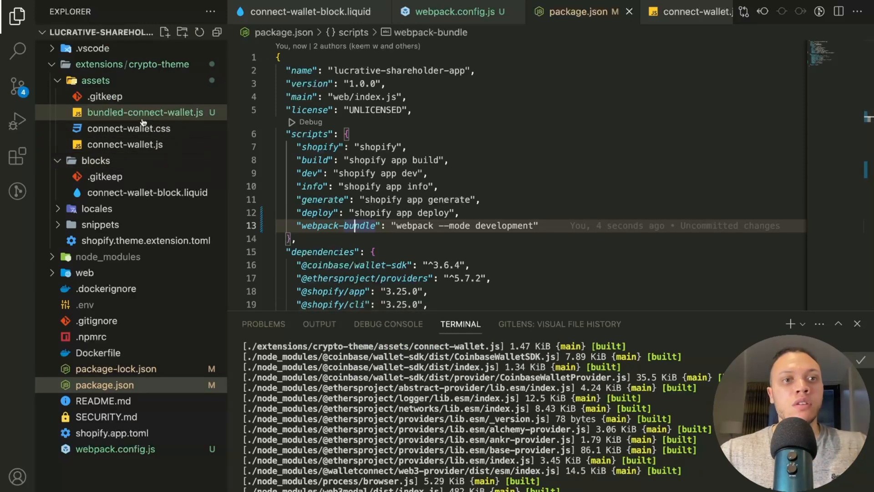
- Check bundled-connect-wallet.js and commit the changes with a webpack message in Source Control
{"action": "left_click", "coordinate": [149, 112]}
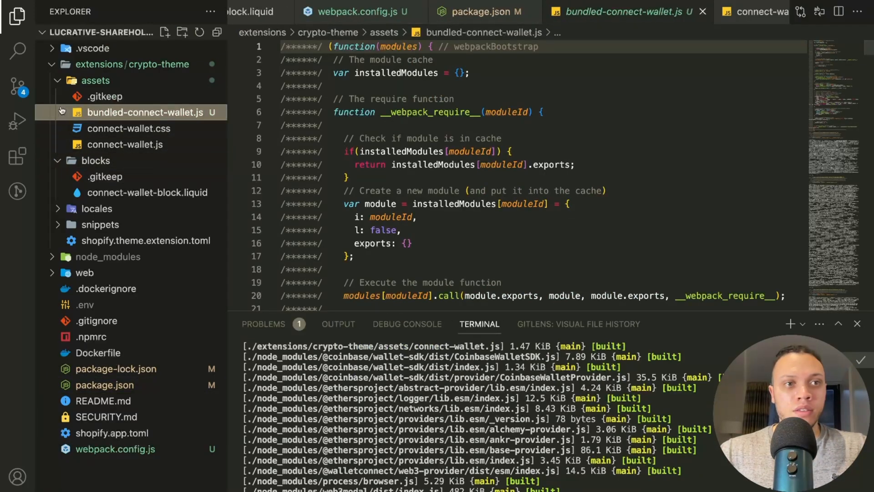
{"action": "left_click", "coordinate": [18, 87]}
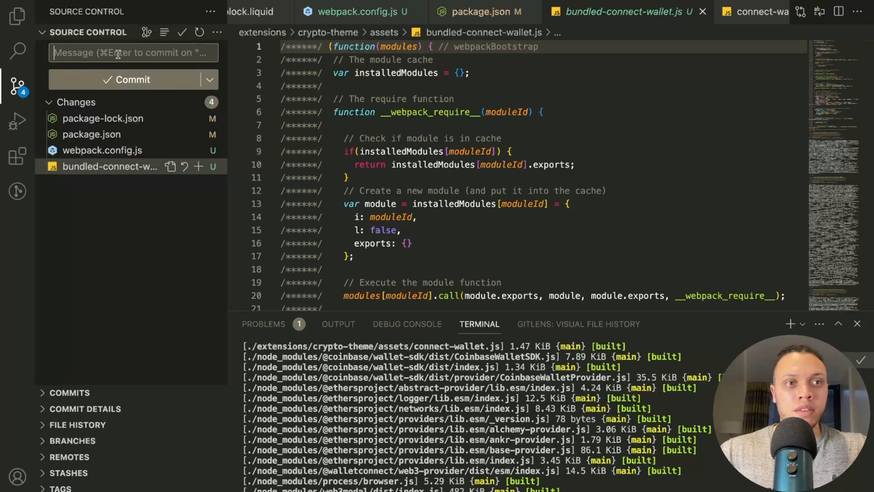
{"action": "type", "text": "webpack a"}
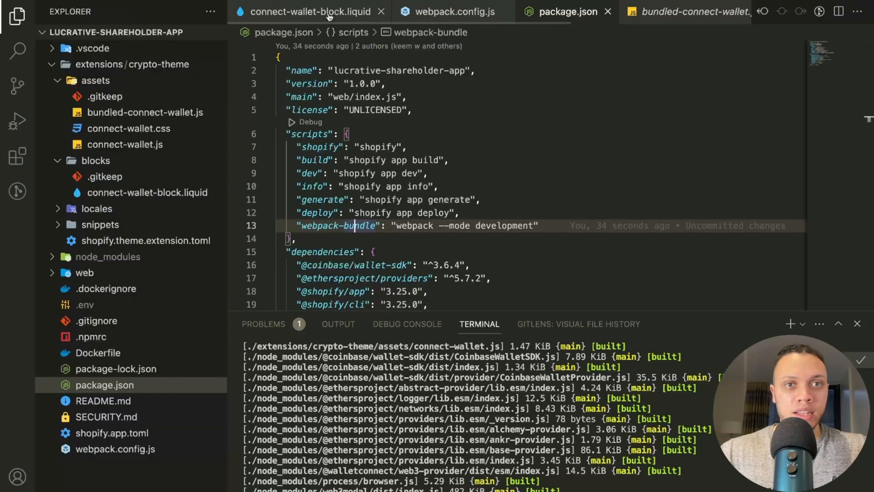
- Add "javascript": "bundled-connect-wallet.js", to the block schema and commit the updated file
{"action": "left_click", "coordinate": [309, 11]}
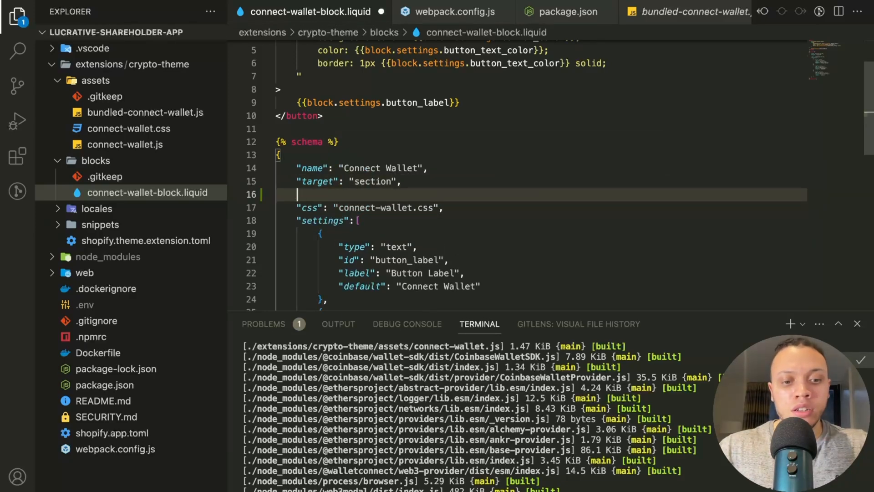
{"action": "type", "text": "\"javascript\": \"bundled-connect-wallet.js\","}
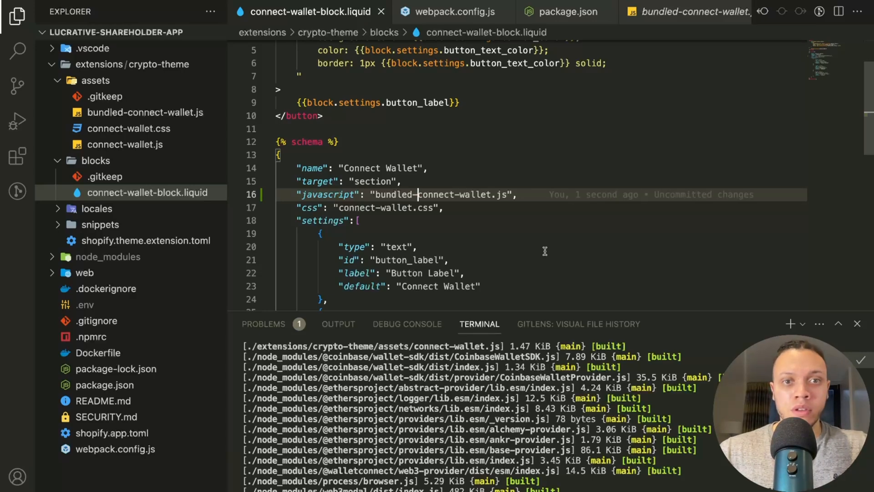
{"action": "left_click", "coordinate": [16, 86]}
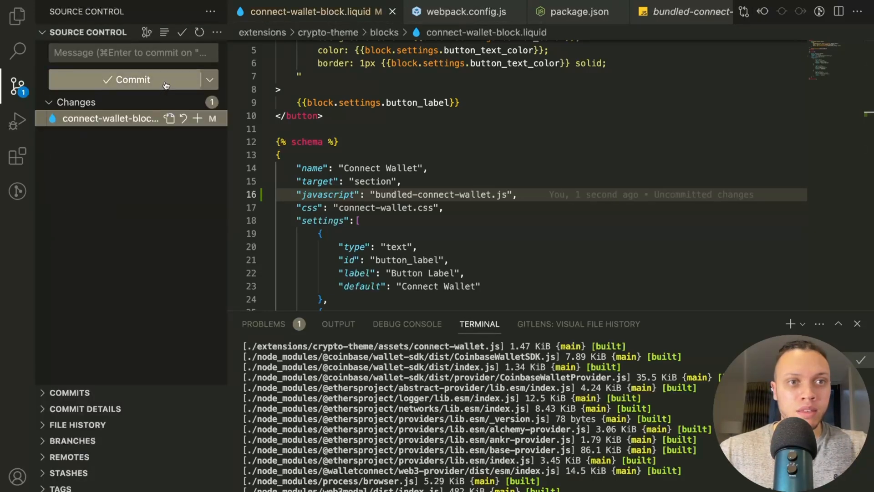
{"action": "left_click", "coordinate": [131, 79]}
{"action": "type", "text": "n"}
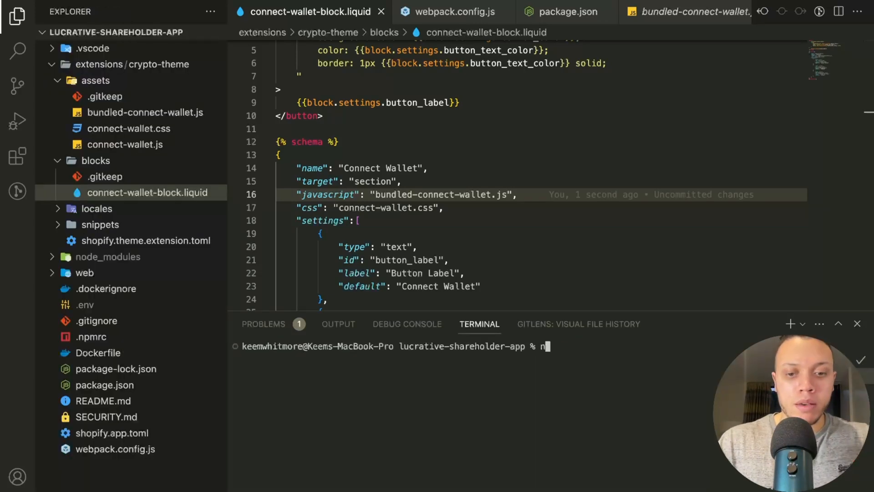
- Run npm run dev and rename the schema's css key to stylesheet for connect-wallet.css
{"action": "type", "text": "pm run dev"}
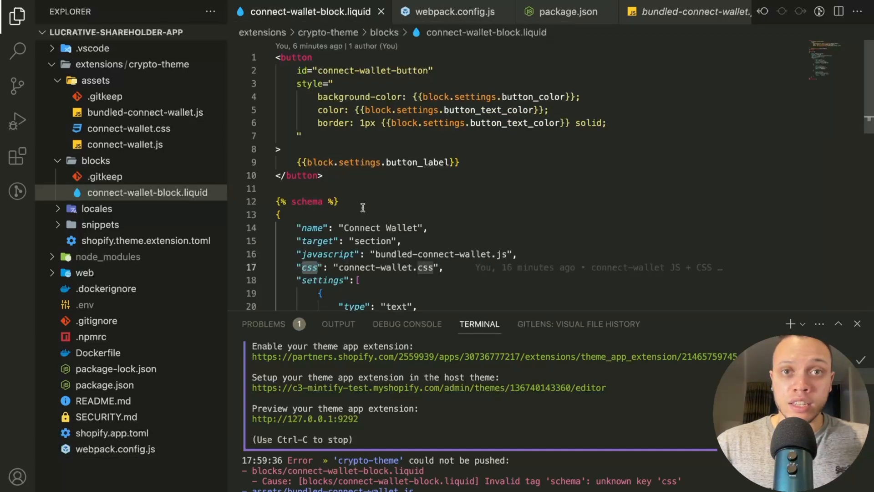
{"action": "type", "text": "stylesheet"}
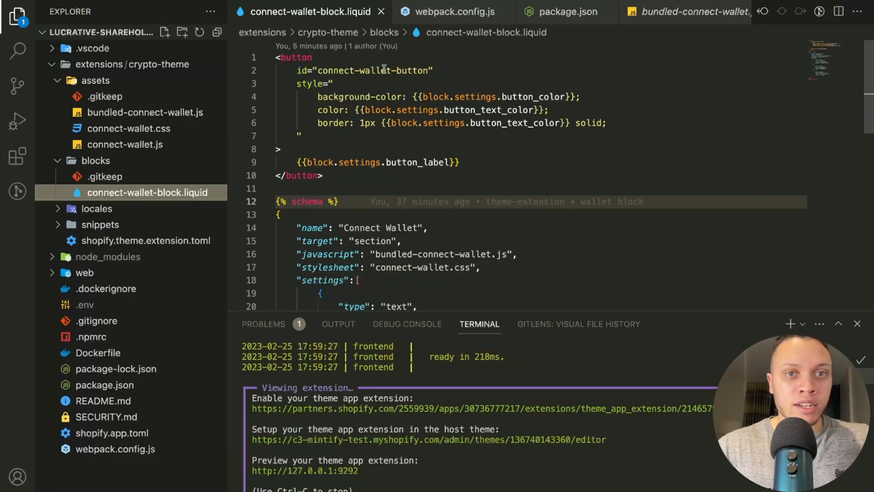
{"action": "mouse_move", "coordinate": [125, 145]}
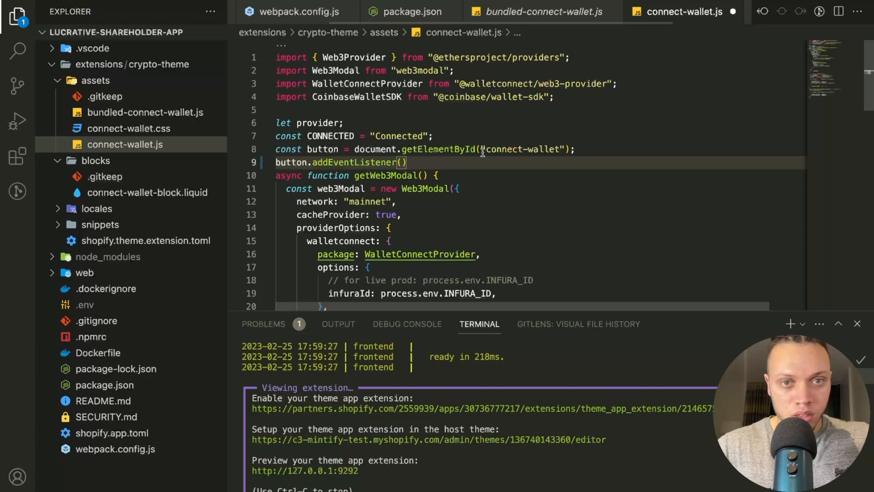
- Attach the click listener with connectWallet to connect-wallet-button and rerun the webpack-bundle script
{"action": "type", "text": "\"click\", connectWallet"}
{"action": "left_click", "coordinate": [426, 150]}
{"action": "type", "text": "-button"}
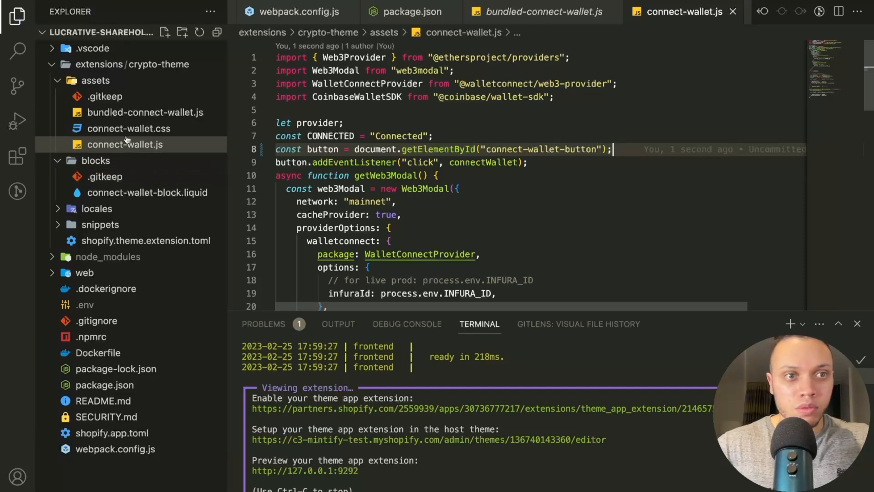
{"action": "left_click", "coordinate": [148, 192]}
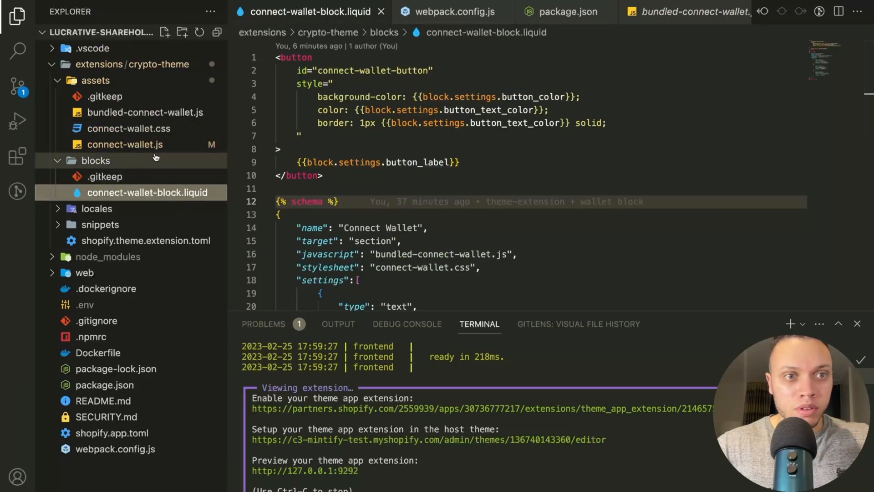
{"action": "left_click", "coordinate": [126, 145]}
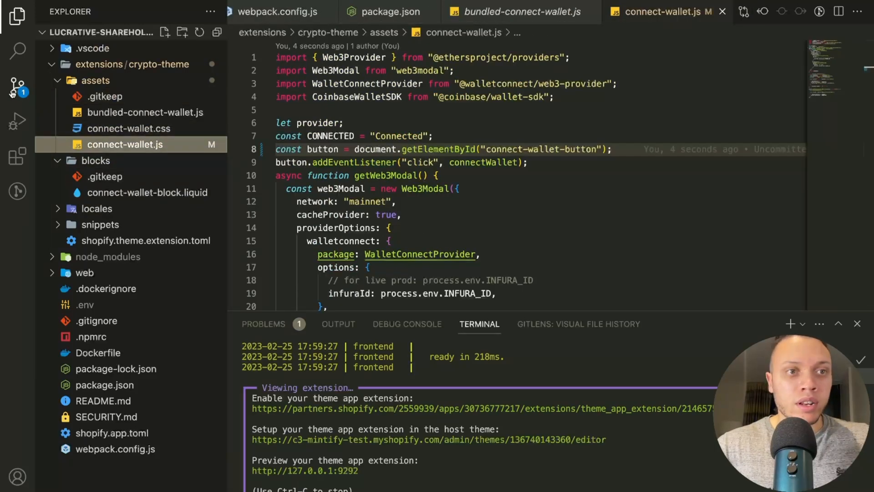
{"action": "left_click", "coordinate": [388, 11]}
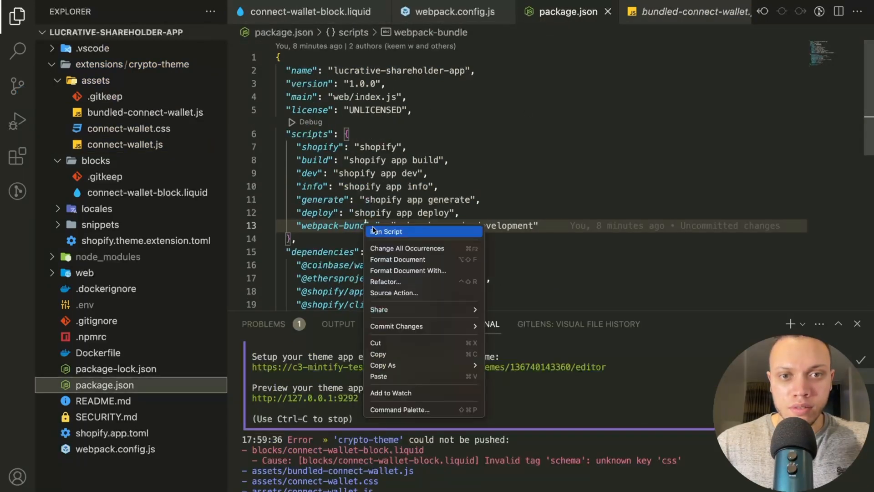
{"action": "left_click", "coordinate": [385, 231]}
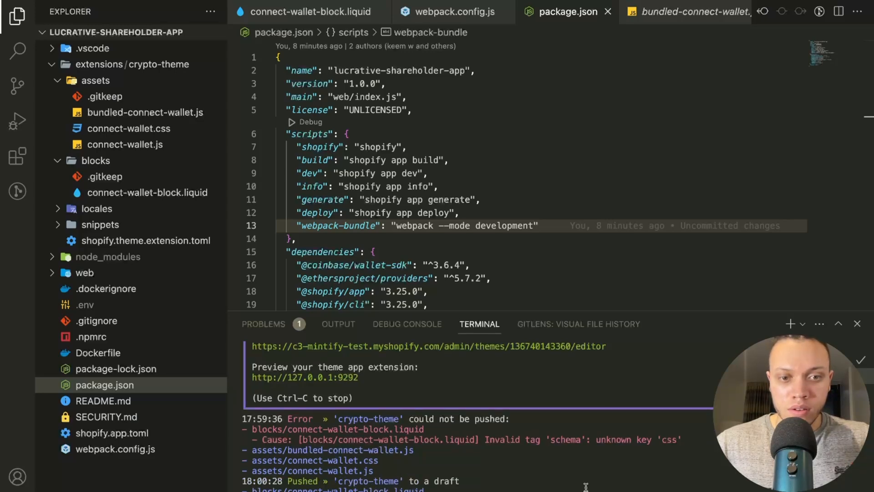
{"action": "mouse_move", "coordinate": [409, 467]}
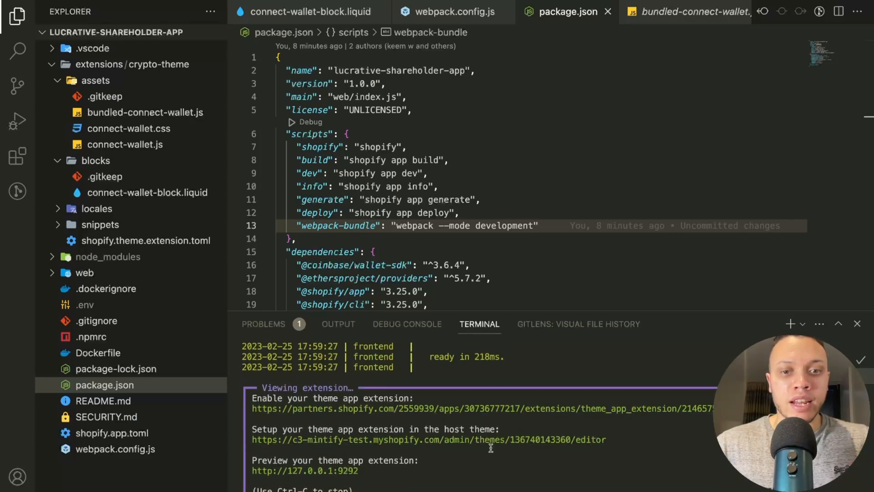
{"action": "mouse_move", "coordinate": [490, 407]}
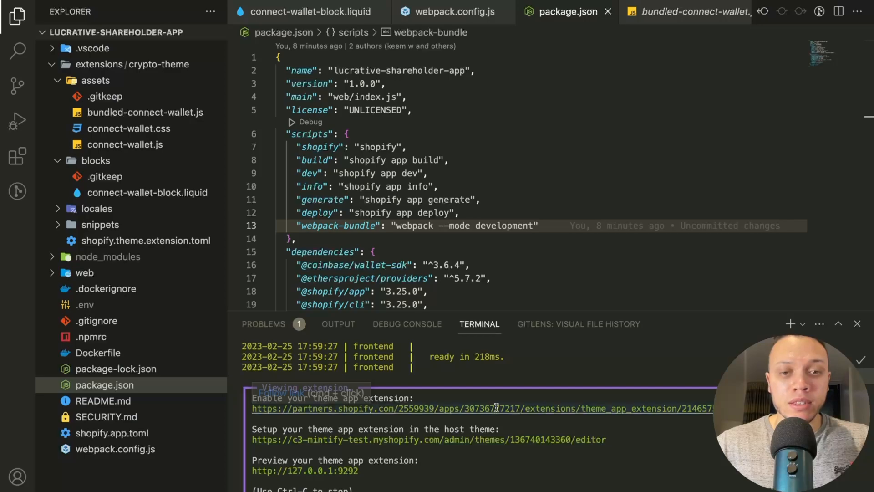
- Follow the extension link to Shopify Partners and enable the crypto extension's Development Store Preview
{"action": "left_click", "coordinate": [491, 408]}
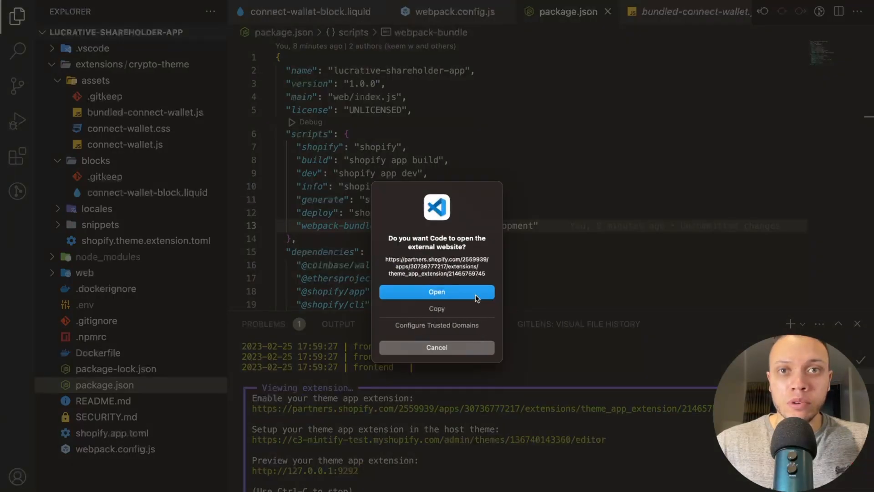
{"action": "left_click", "coordinate": [436, 291]}
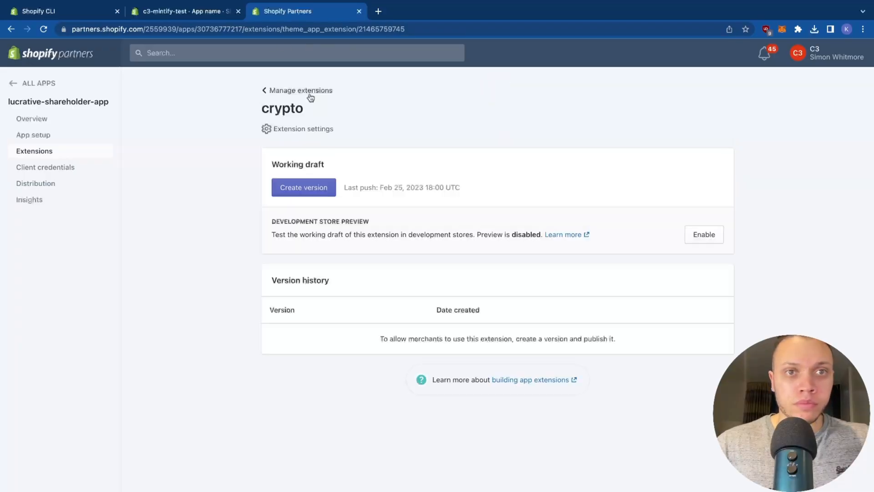
{"action": "mouse_move", "coordinate": [645, 261]}
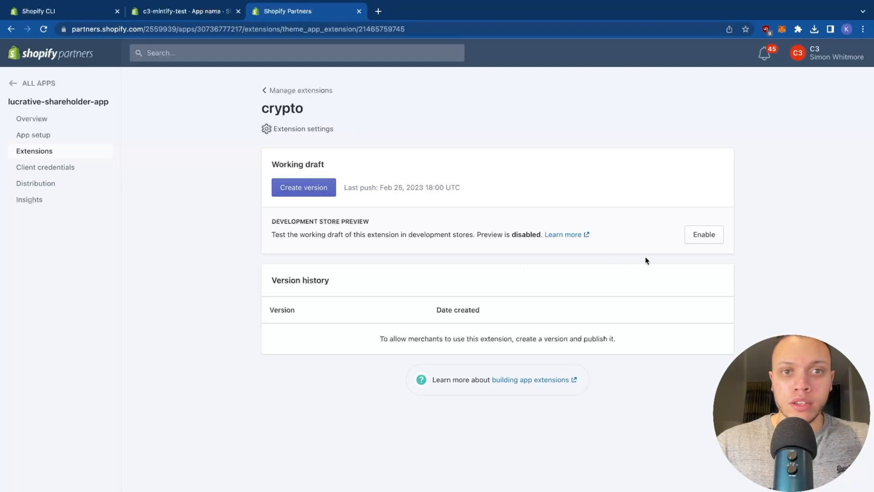
{"action": "left_click", "coordinate": [703, 234]}
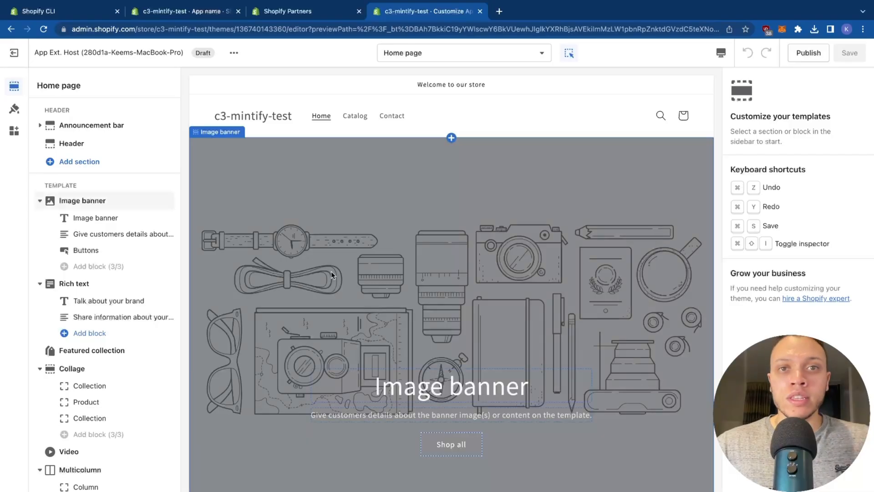
{"action": "mouse_move", "coordinate": [189, 264]}
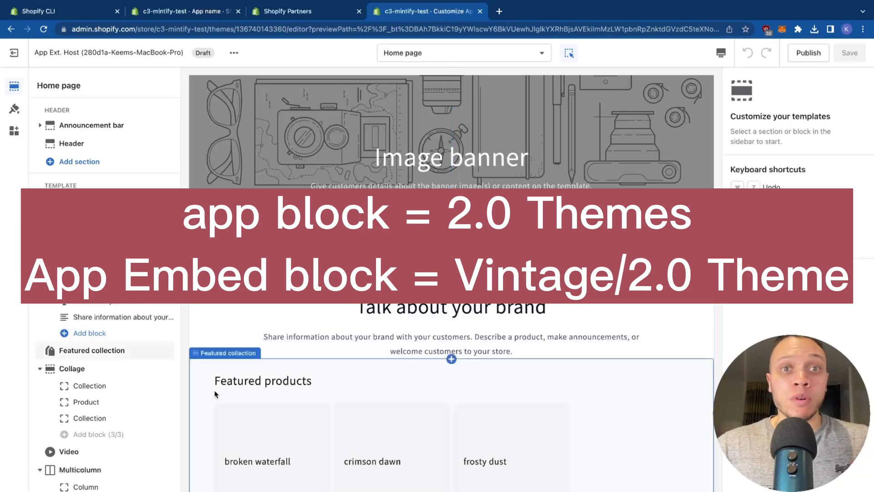
- Scroll the theme editor sidebar down toward the Add section control
{"action": "scroll", "scroll_direction": "down", "scroll_amount": 3}
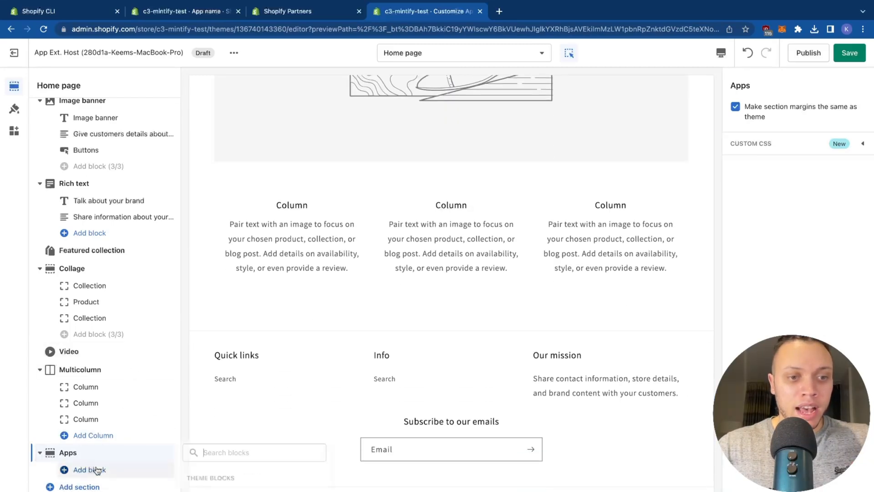
- Add the Connect Wallet app block to the Apps section and select it
{"action": "type", "text": "connect"}
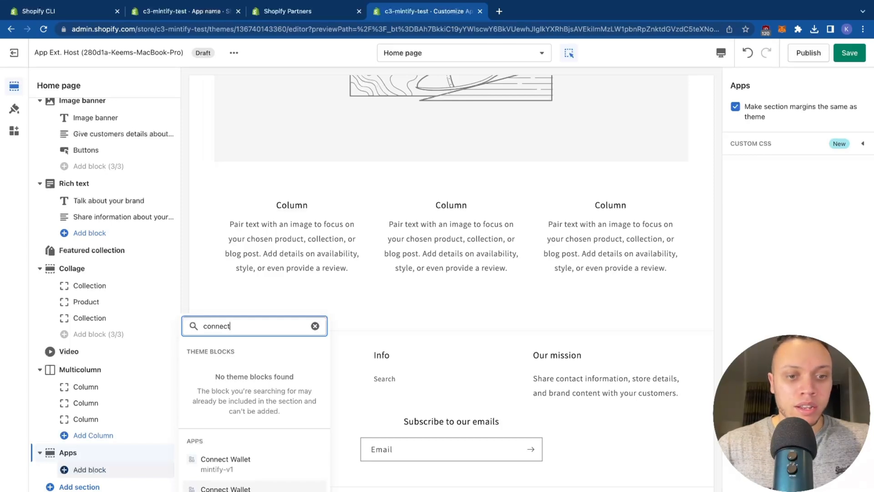
{"action": "left_click", "coordinate": [226, 459]}
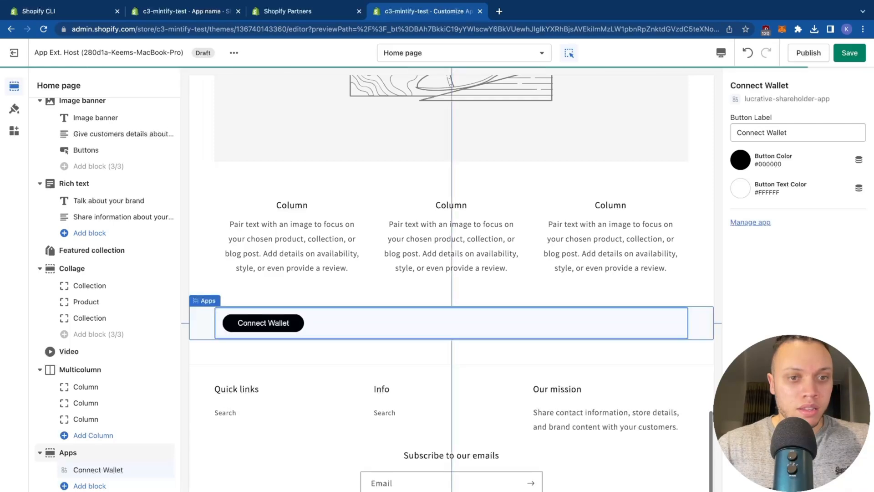
{"action": "left_click", "coordinate": [262, 322]}
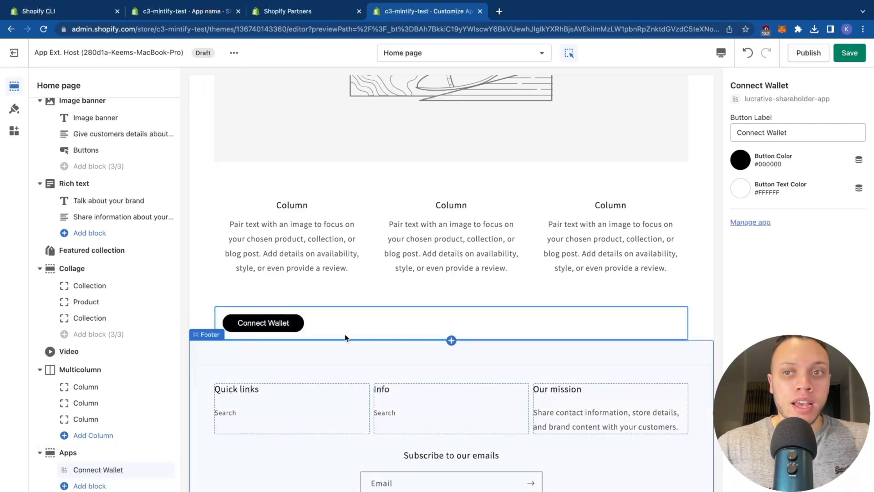
{"action": "left_click", "coordinate": [262, 322]}
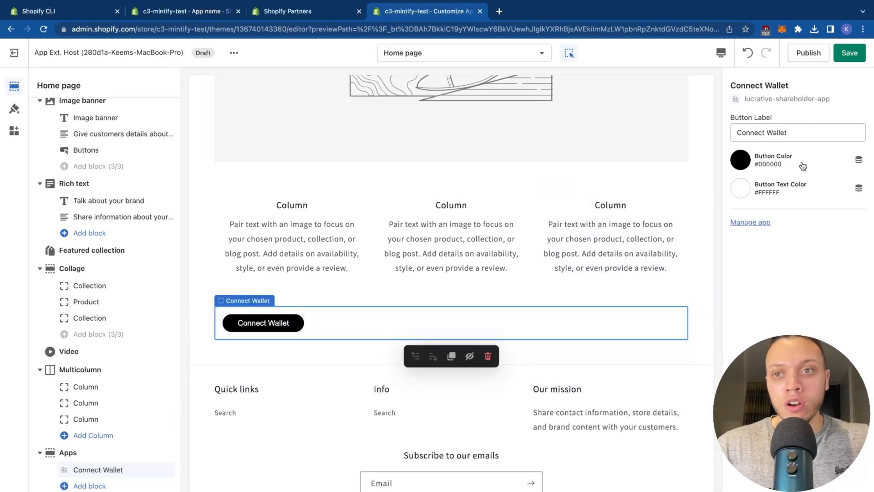
- Set the button colour to red #F01E1E, label it 'Connect MetaMask', and save
{"action": "left_click", "coordinate": [739, 160]}
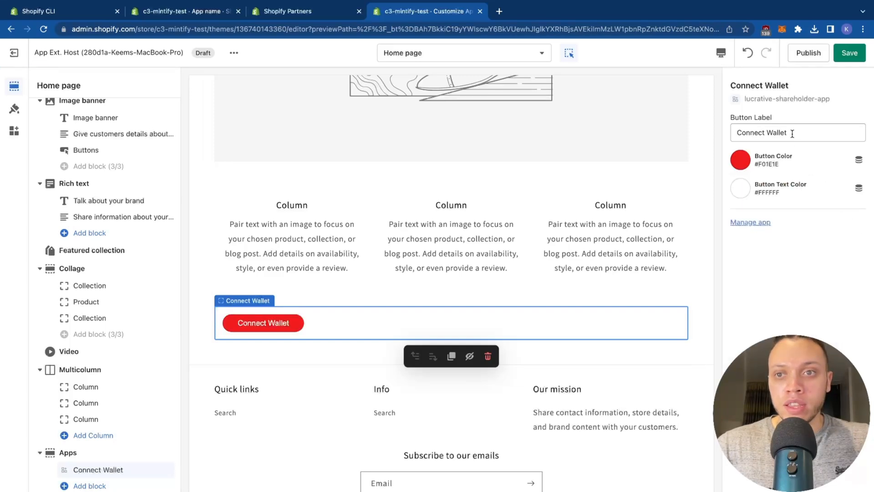
{"action": "type", "text": "Connect"}
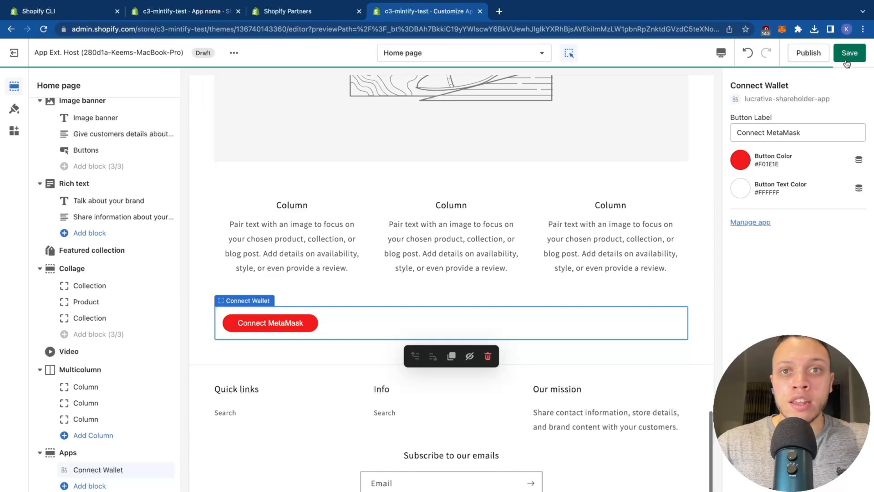
{"action": "left_click", "coordinate": [848, 53]}
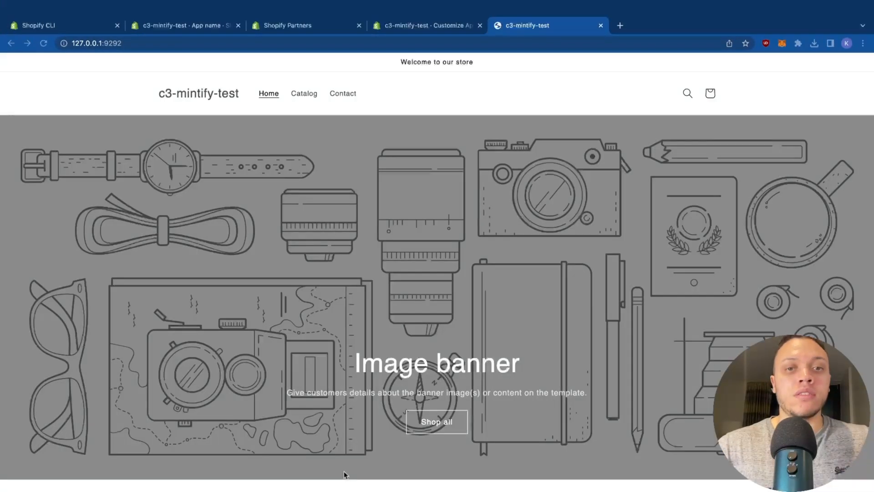
- Use the red Connect MetaMask button to choose MetaMask and continue connecting the account
{"action": "scroll", "scroll_direction": "down", "scroll_amount": 3}
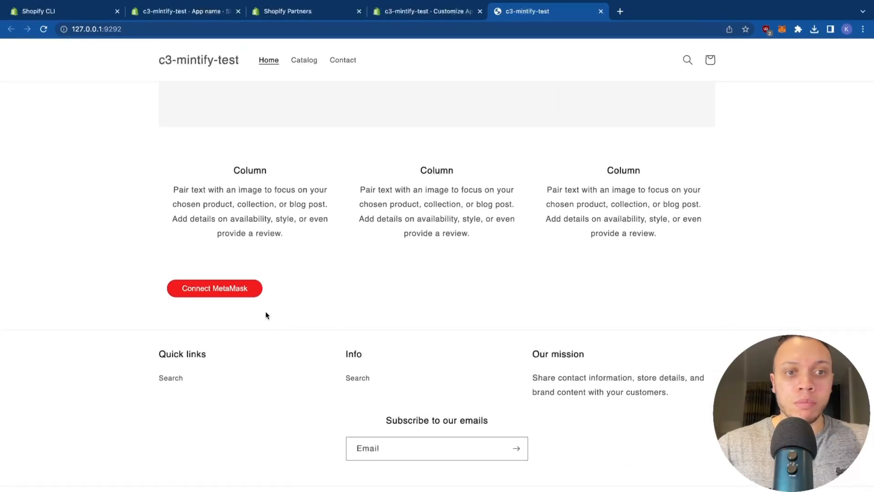
{"action": "left_click", "coordinate": [214, 287]}
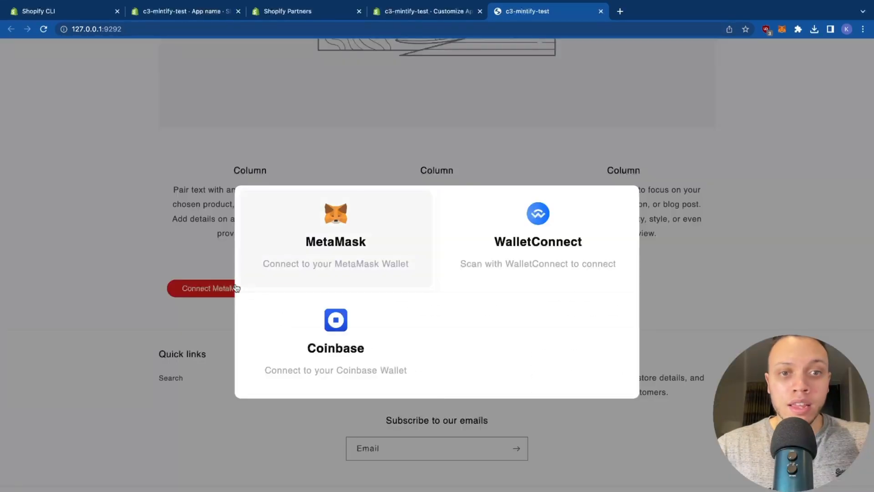
{"action": "mouse_move", "coordinate": [486, 250]}
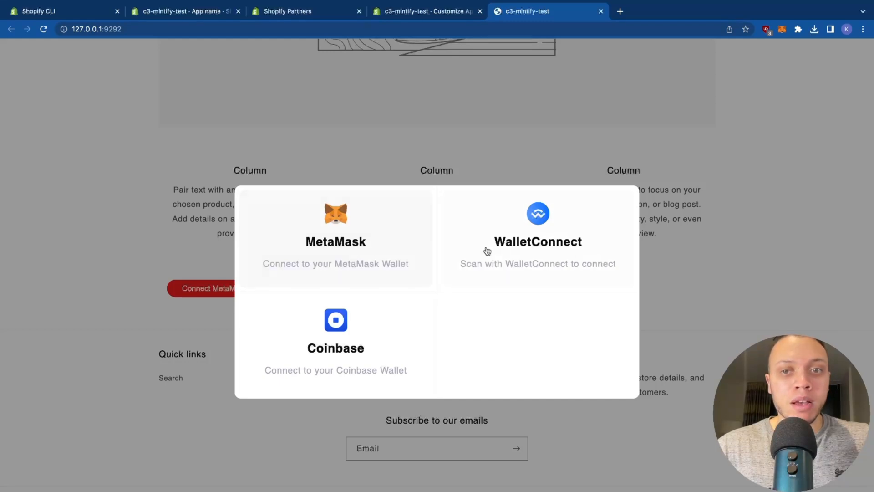
{"action": "mouse_move", "coordinate": [398, 289]}
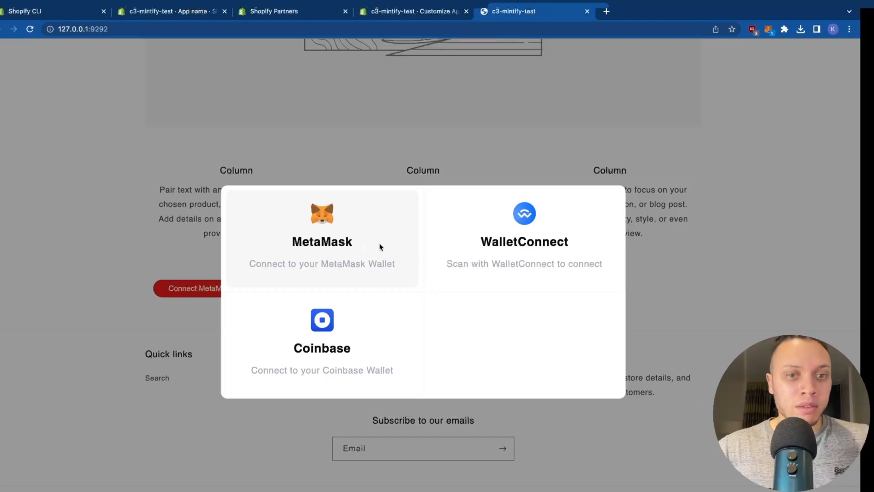
{"action": "left_click", "coordinate": [322, 228]}
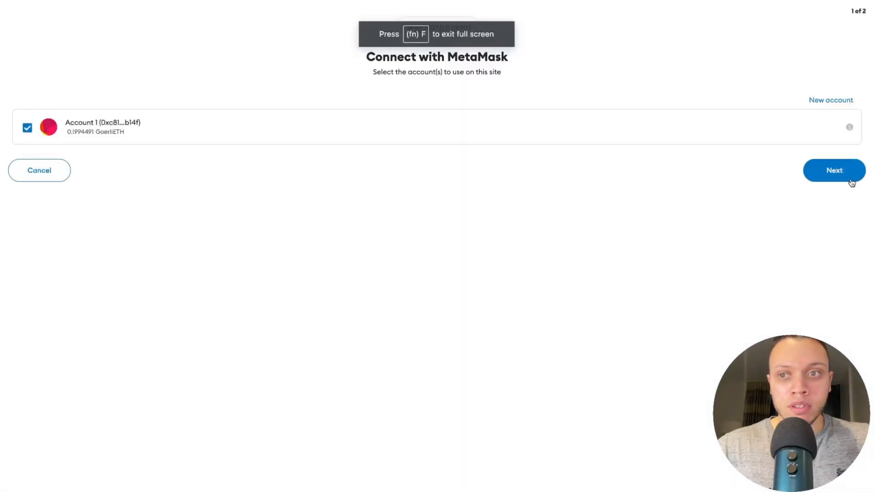
{"action": "left_click", "coordinate": [834, 170]}
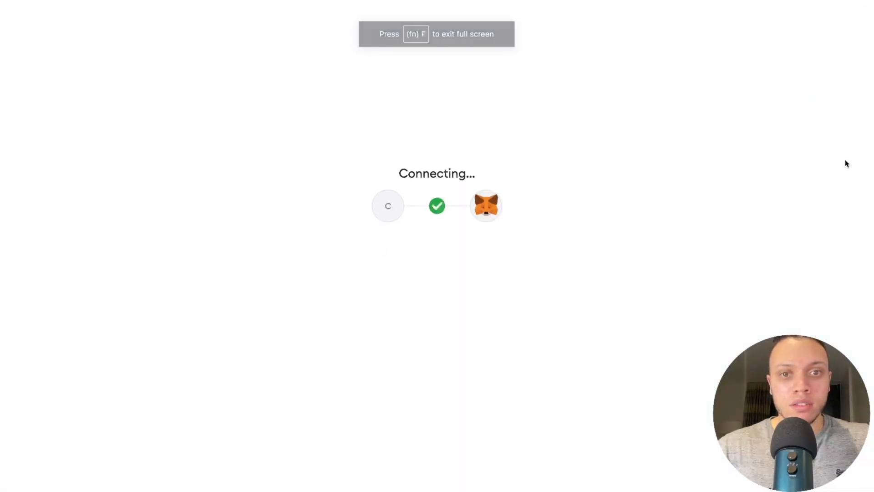